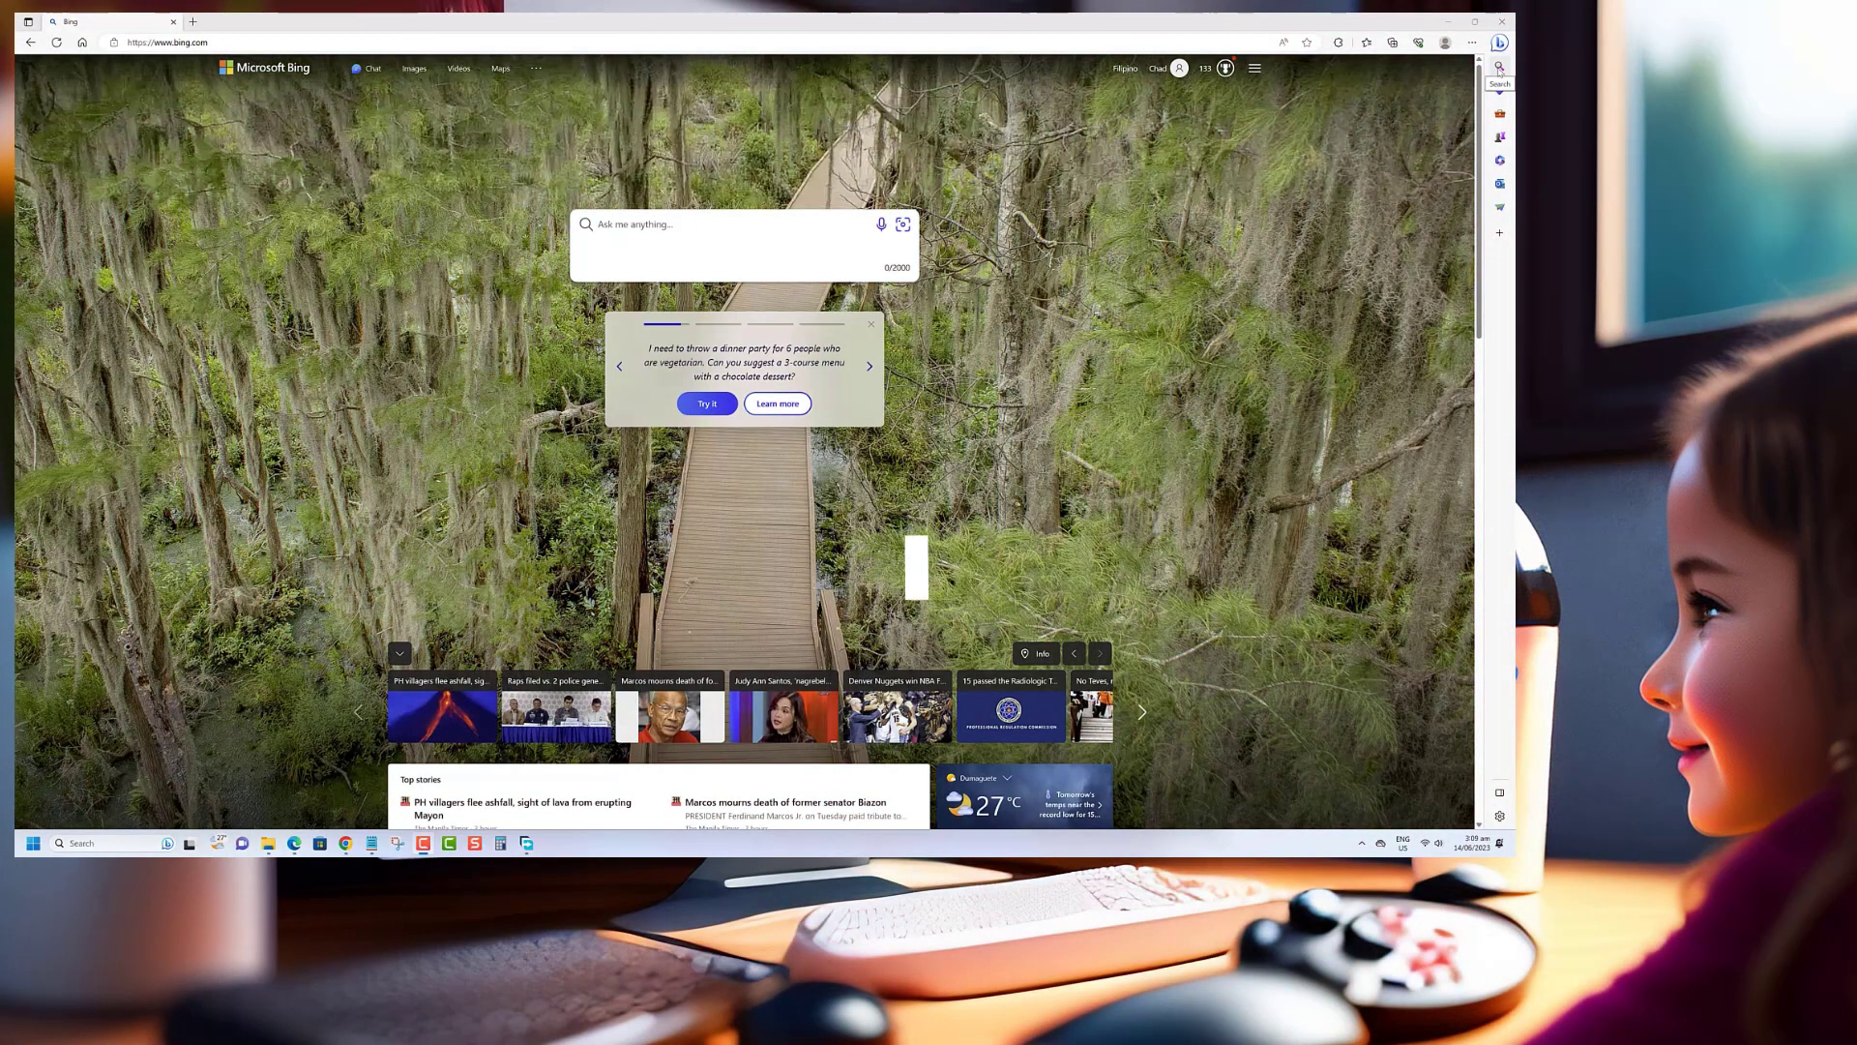
- Browse the sidebar tools: related searches, calculator and converters, games, and Office apps
click(1497, 67)
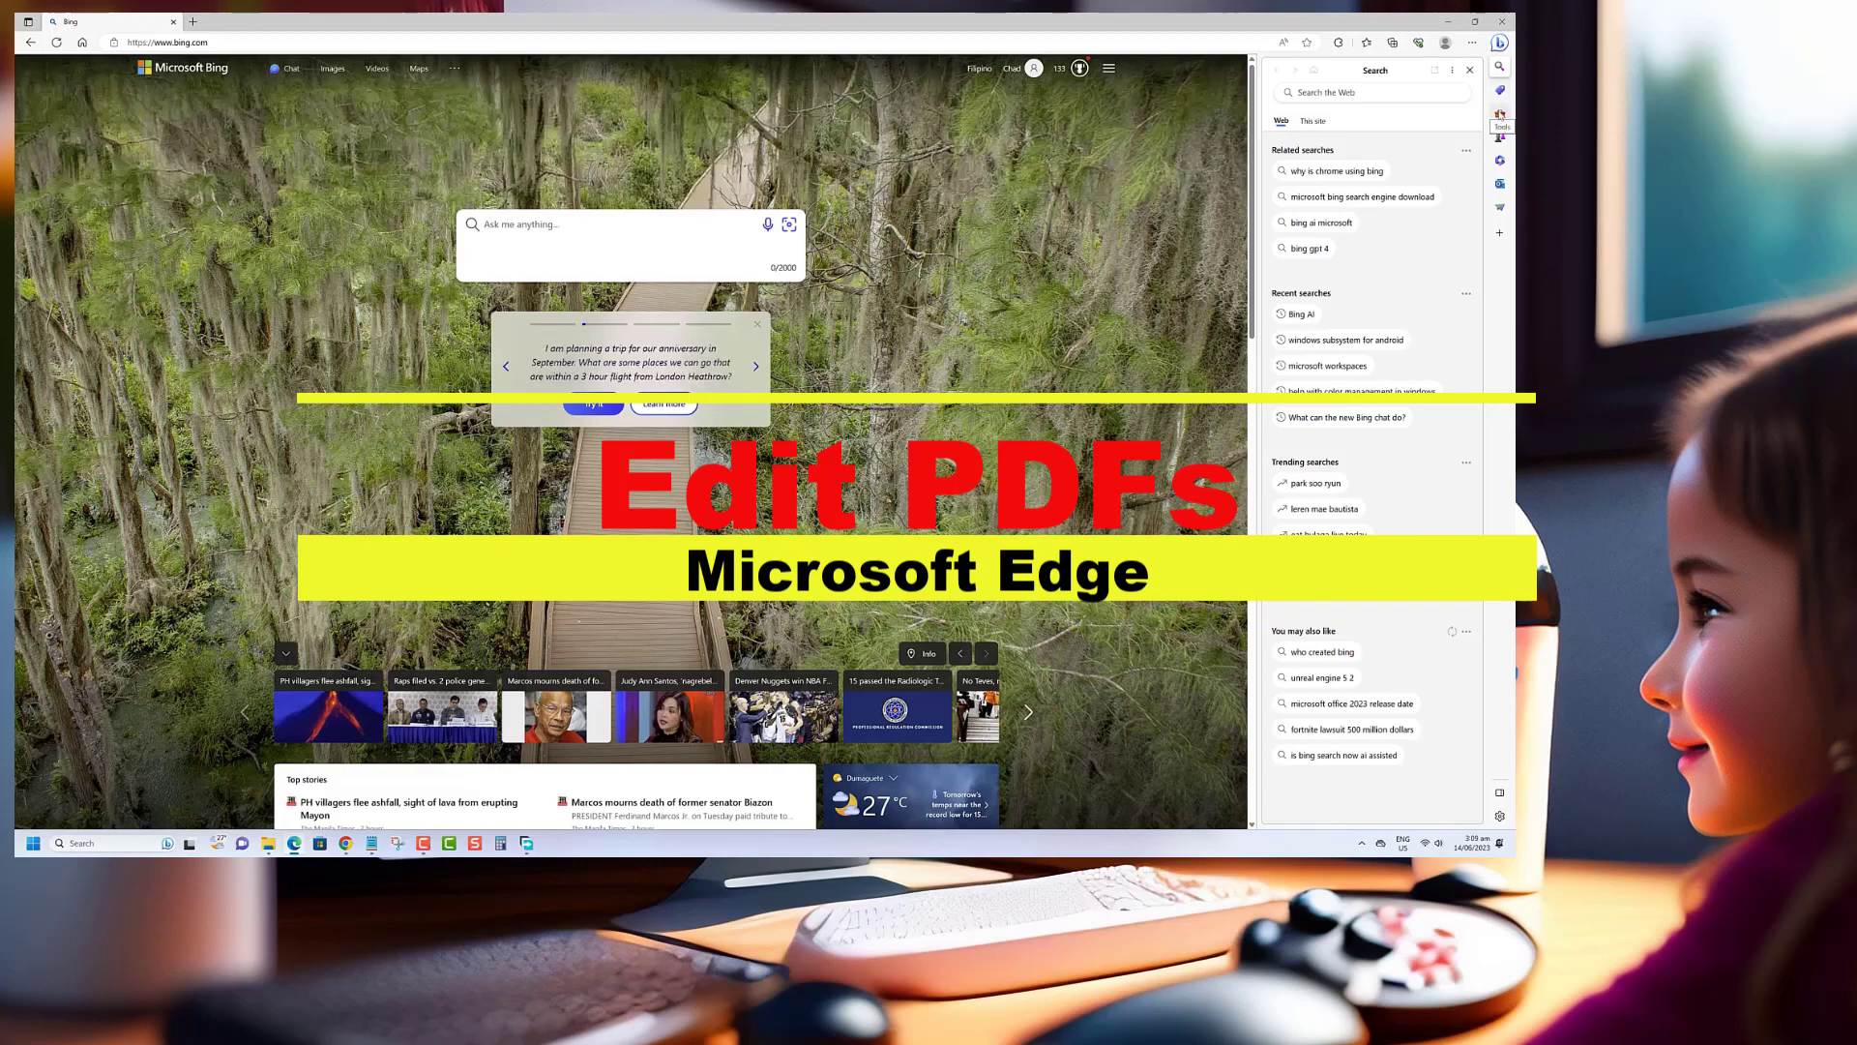
click(1499, 114)
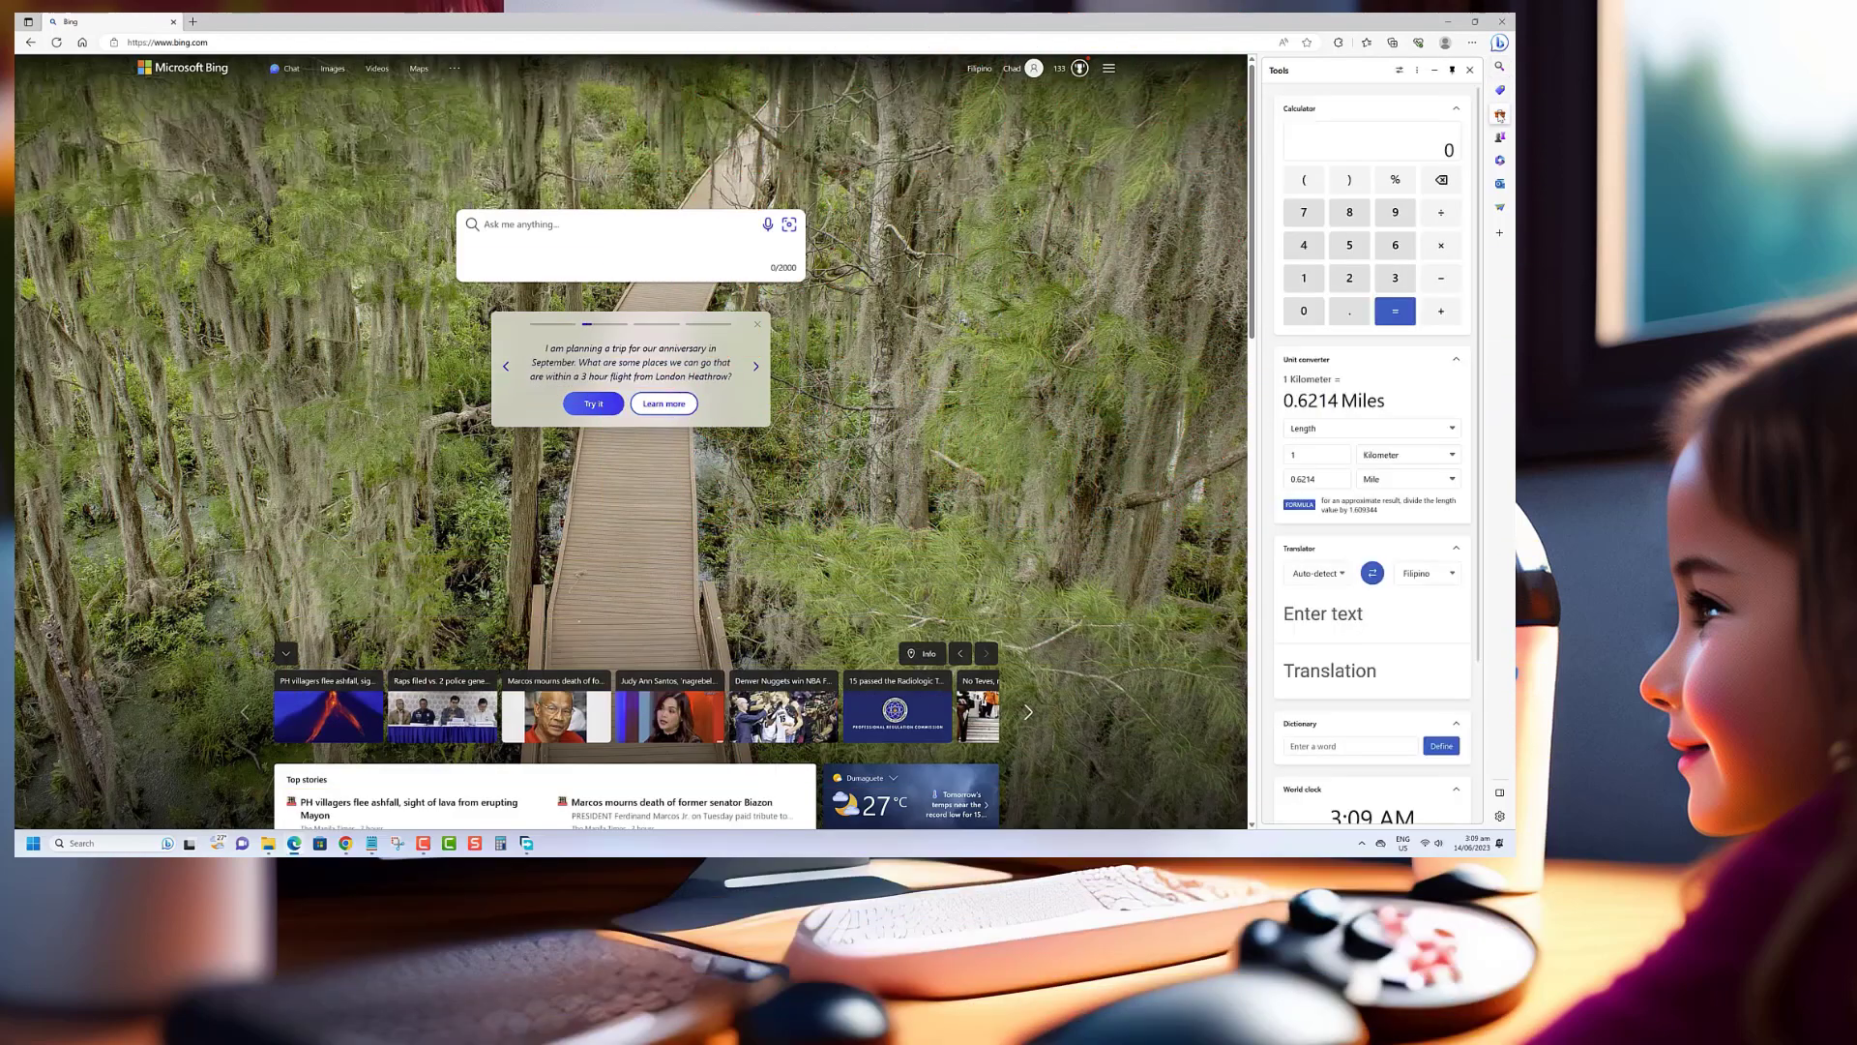
mouse_move(1500, 139)
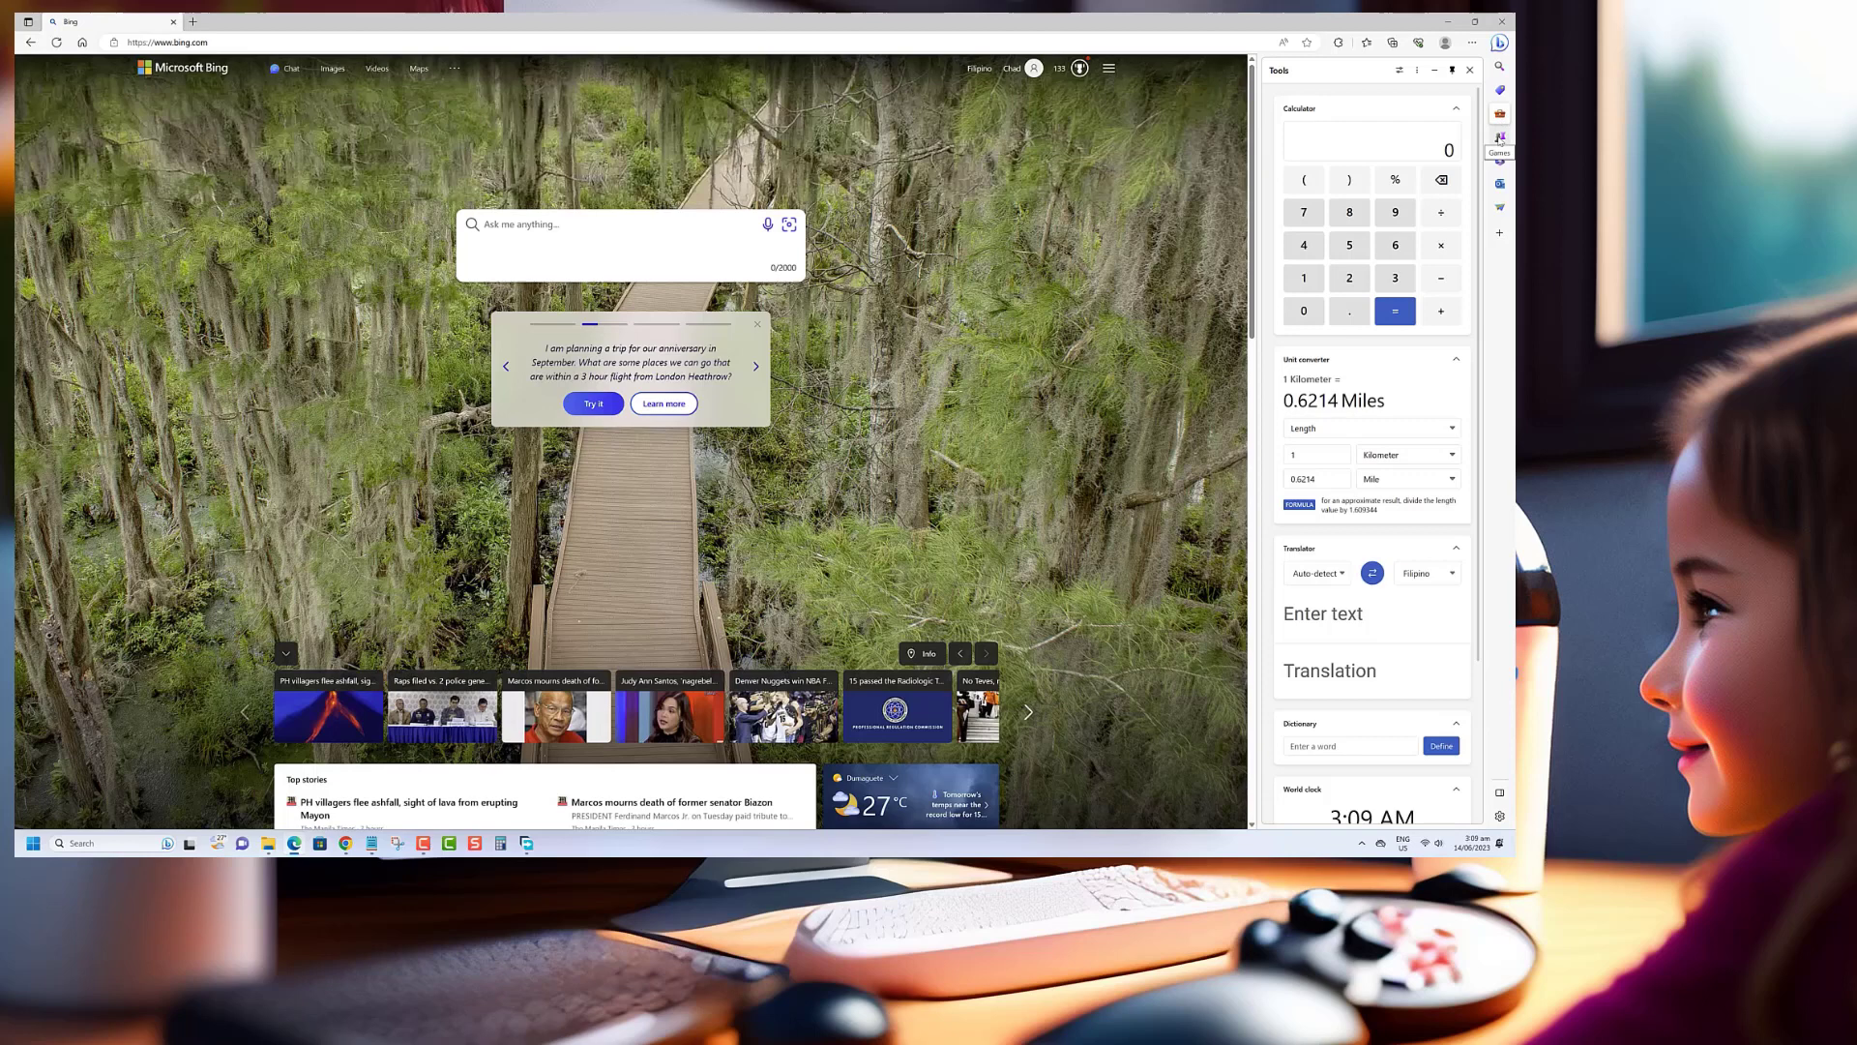
click(1499, 138)
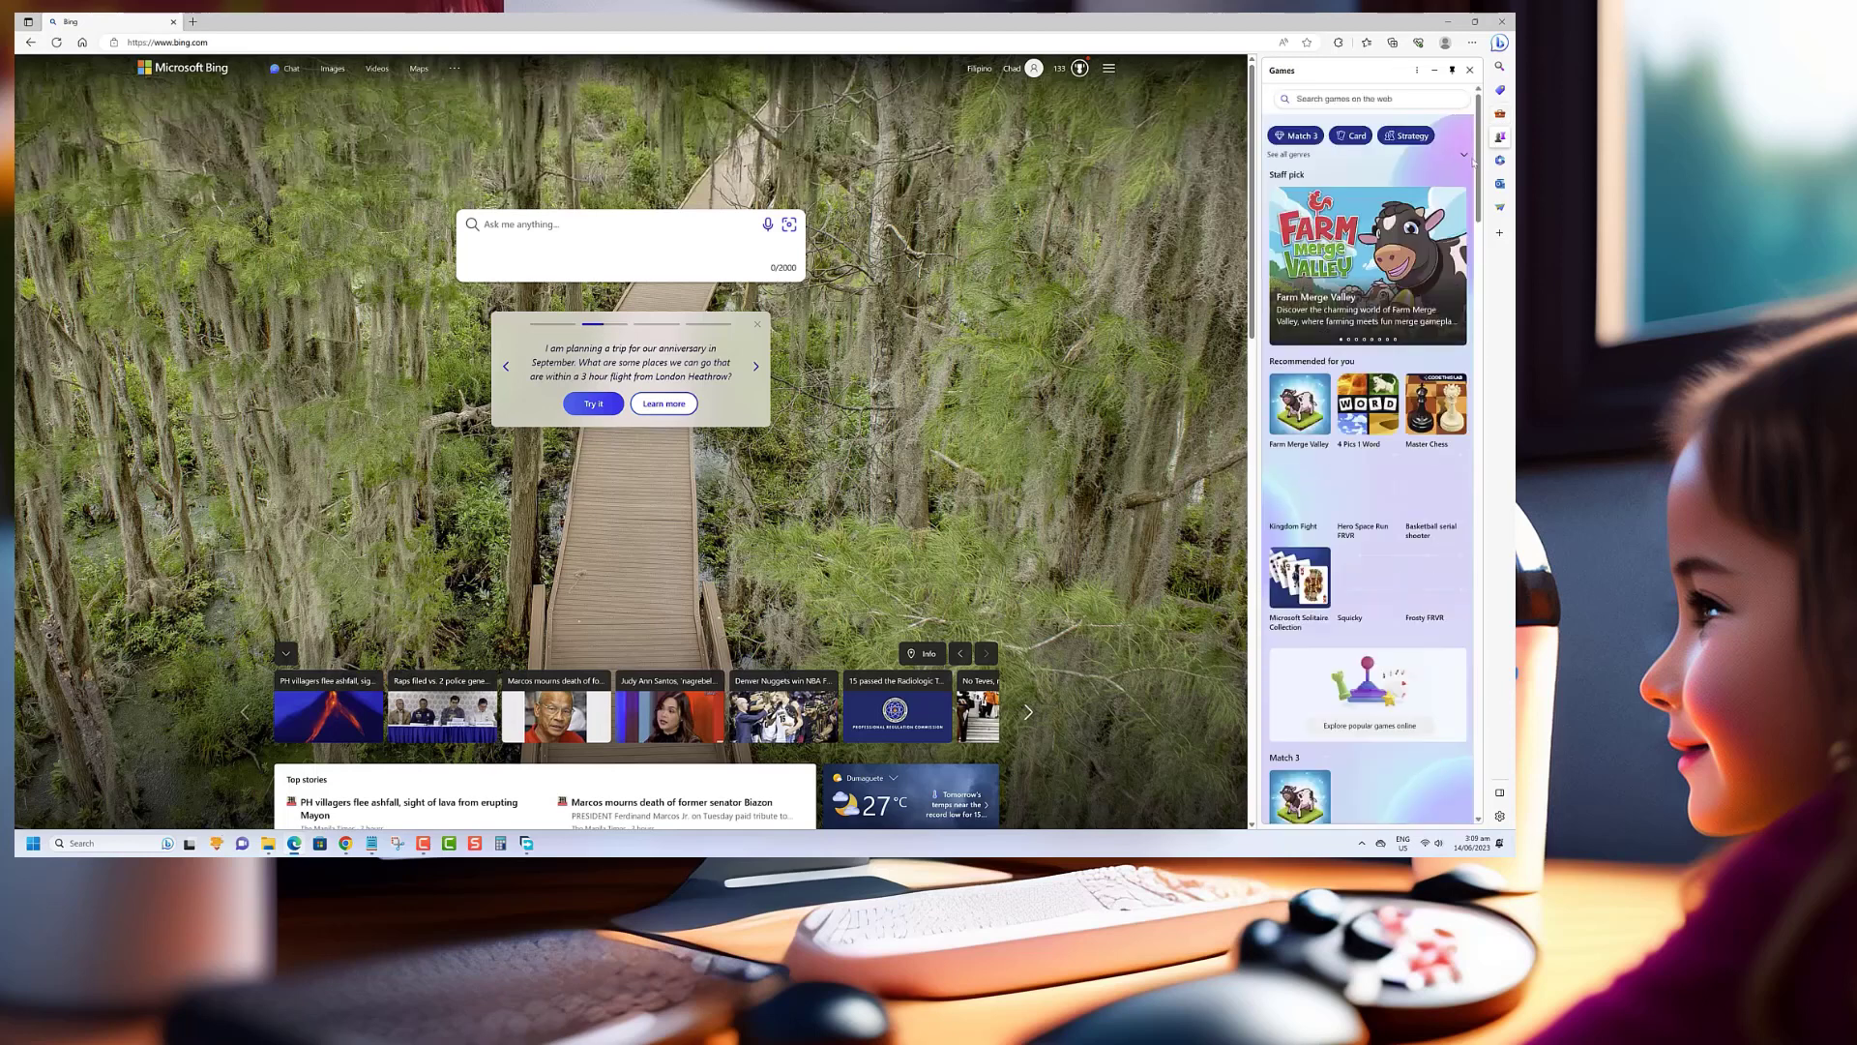
click(1499, 160)
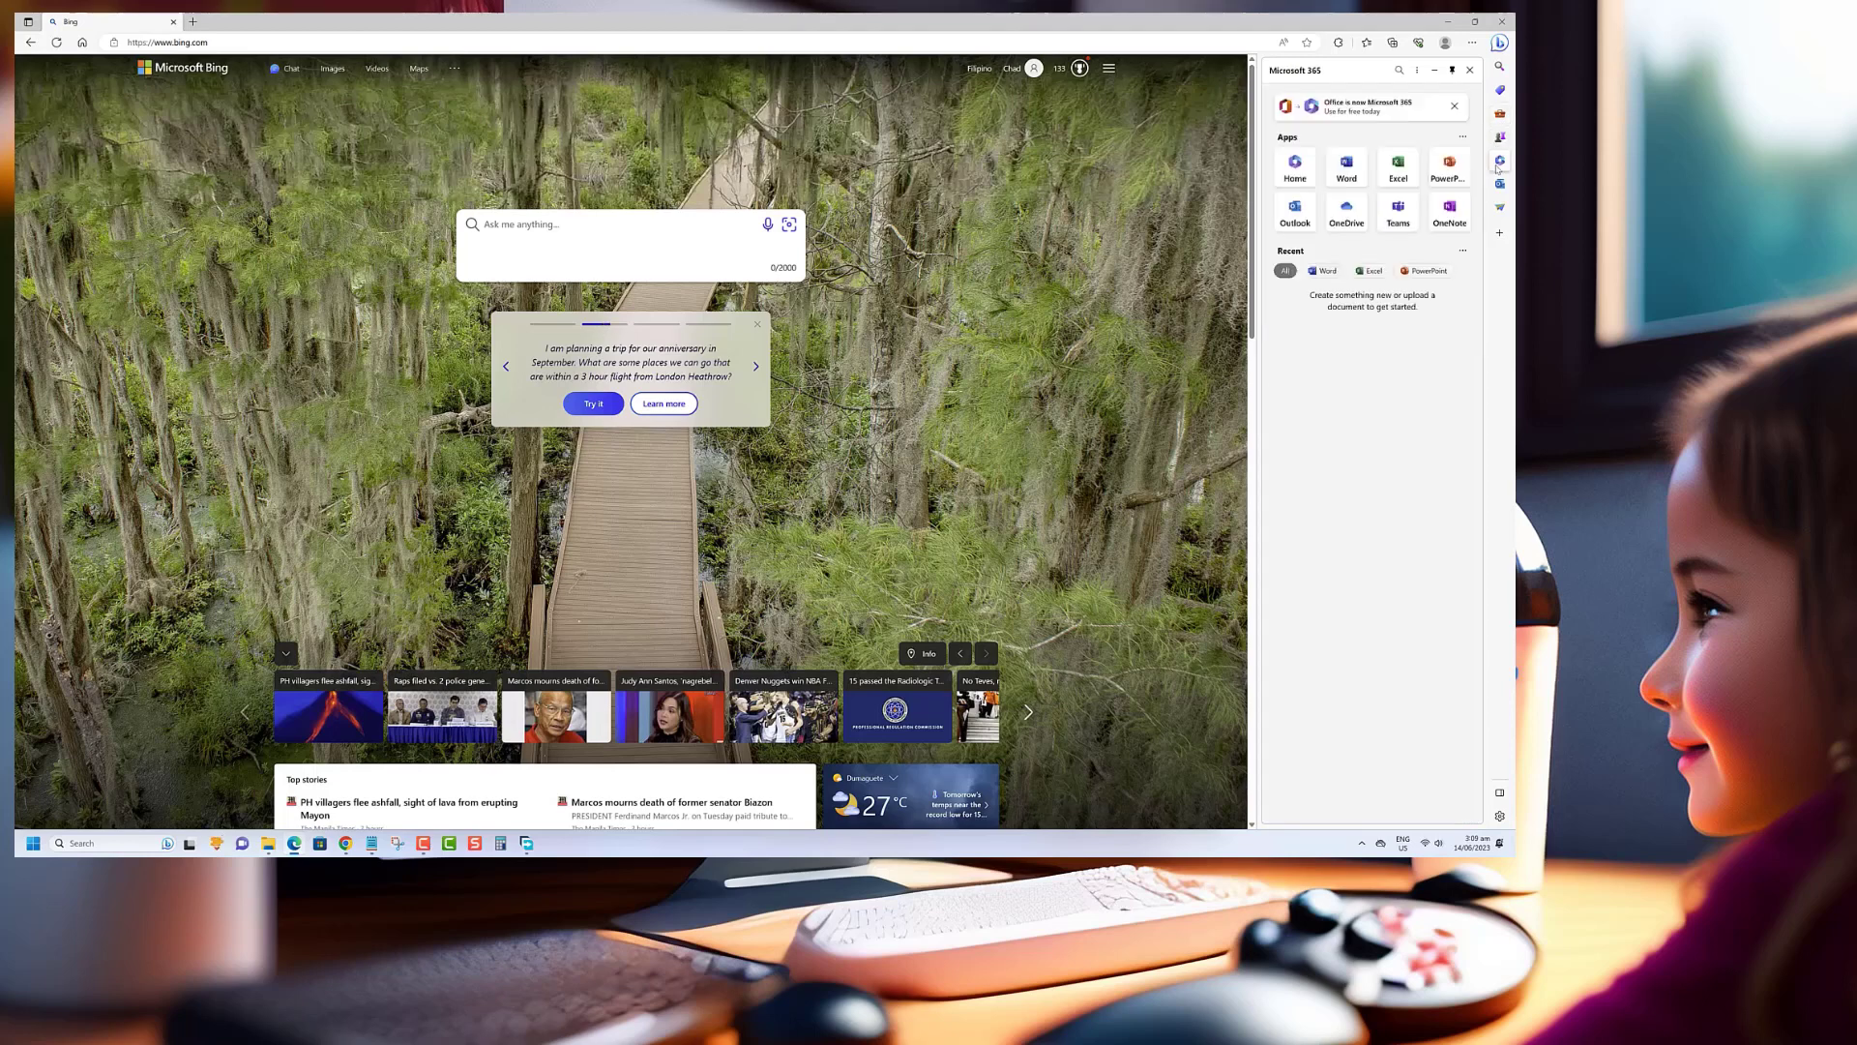
mouse_move(1472, 44)
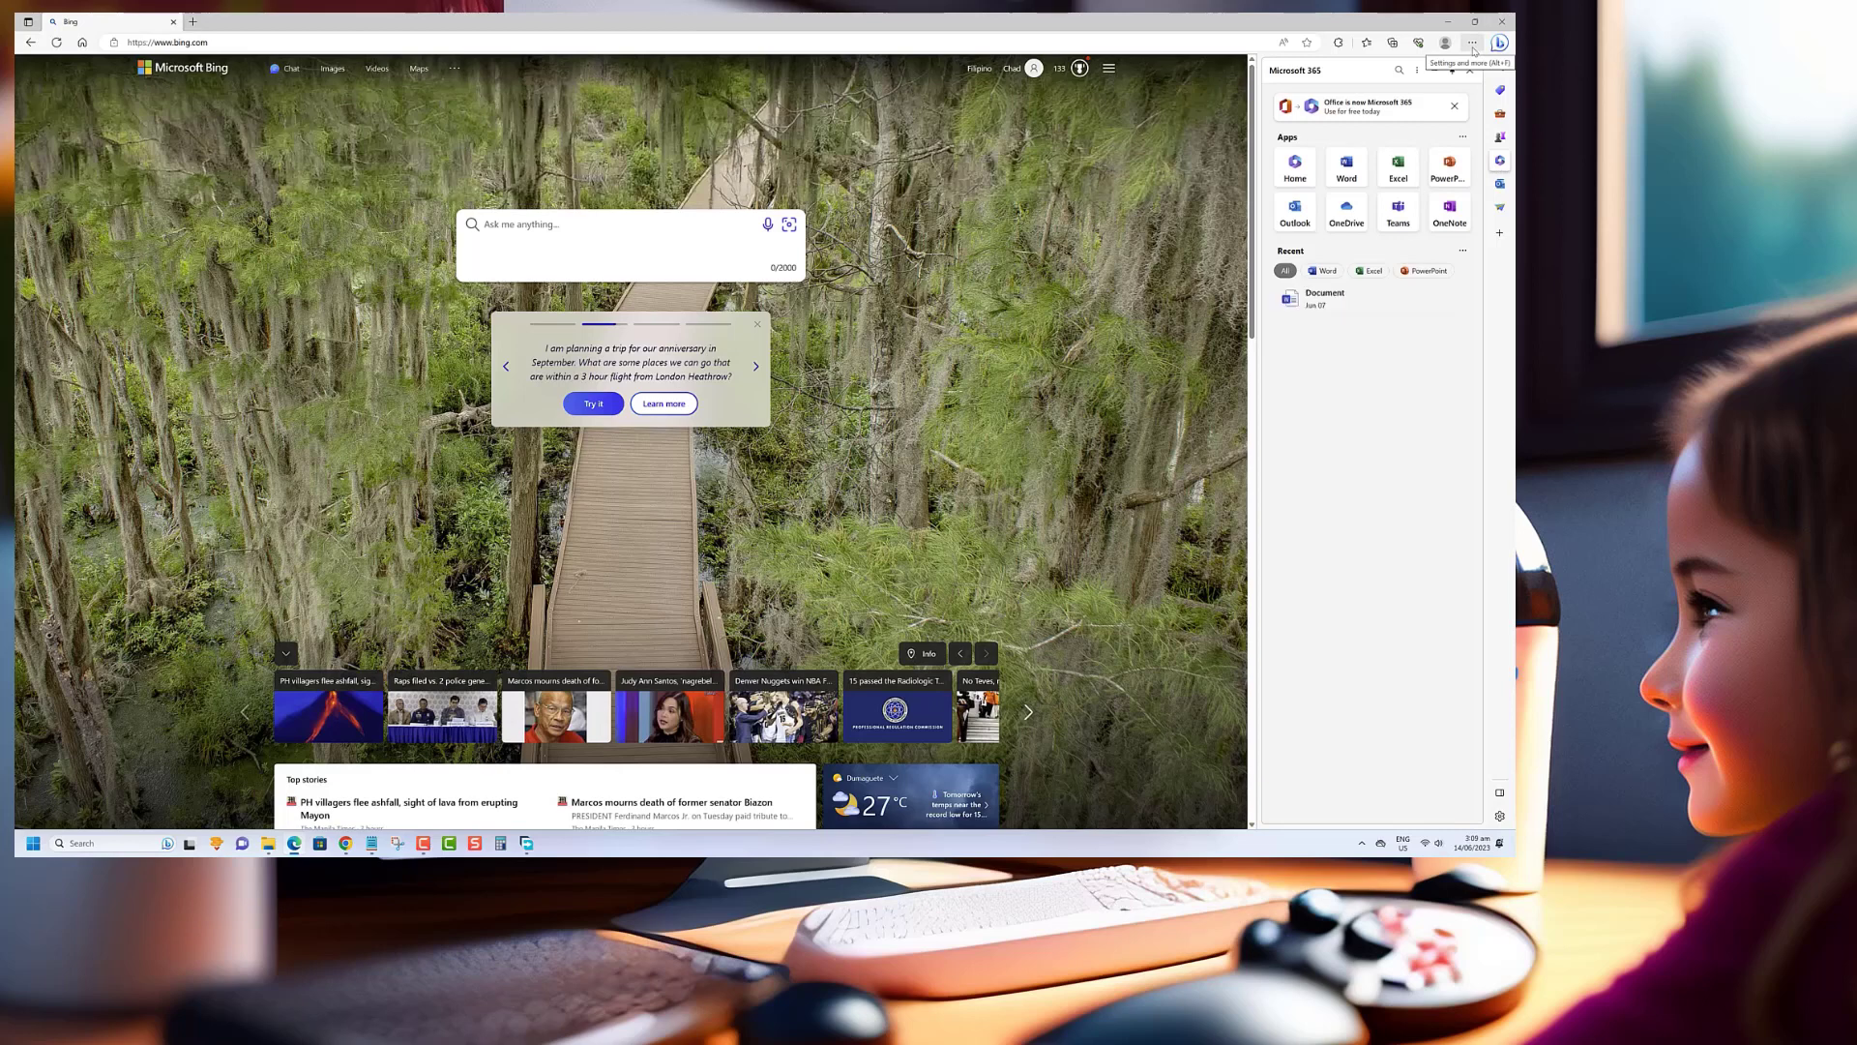
- Reach Settings from the main menu and show About Microsoft Edge with version and update status
click(1474, 45)
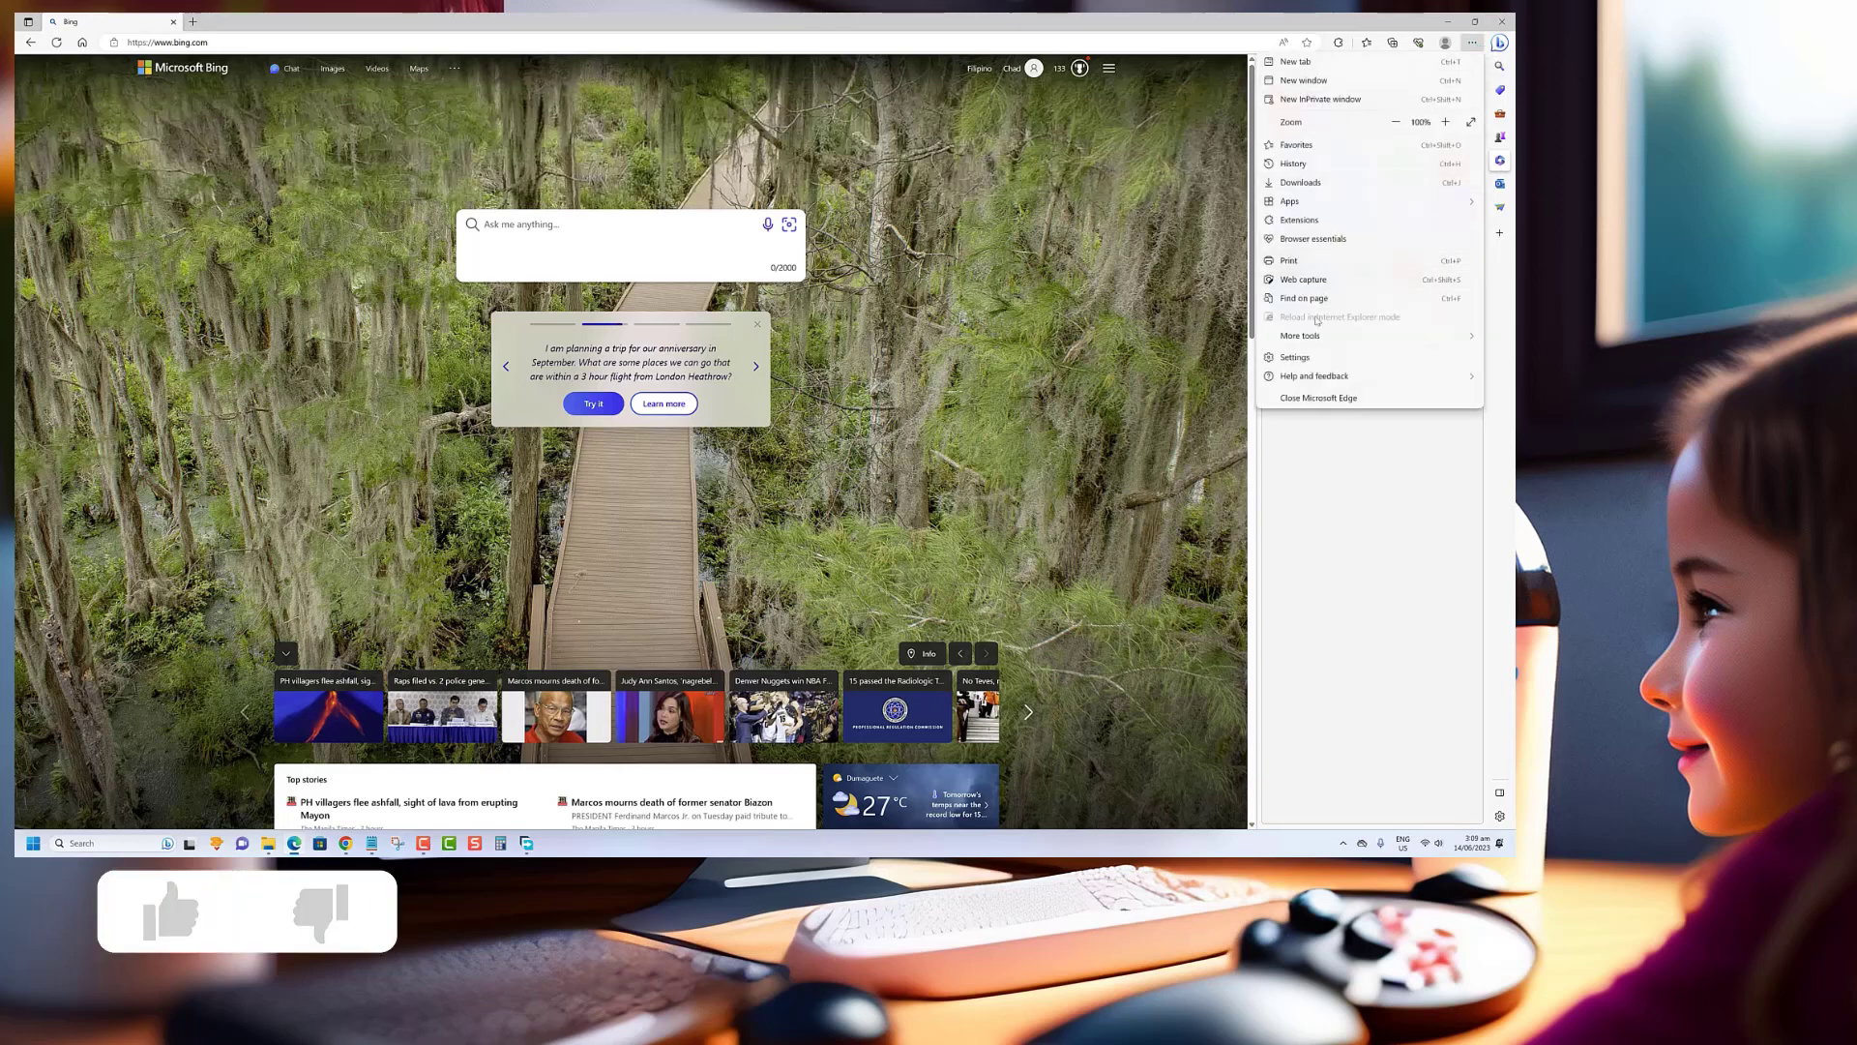
click(1294, 356)
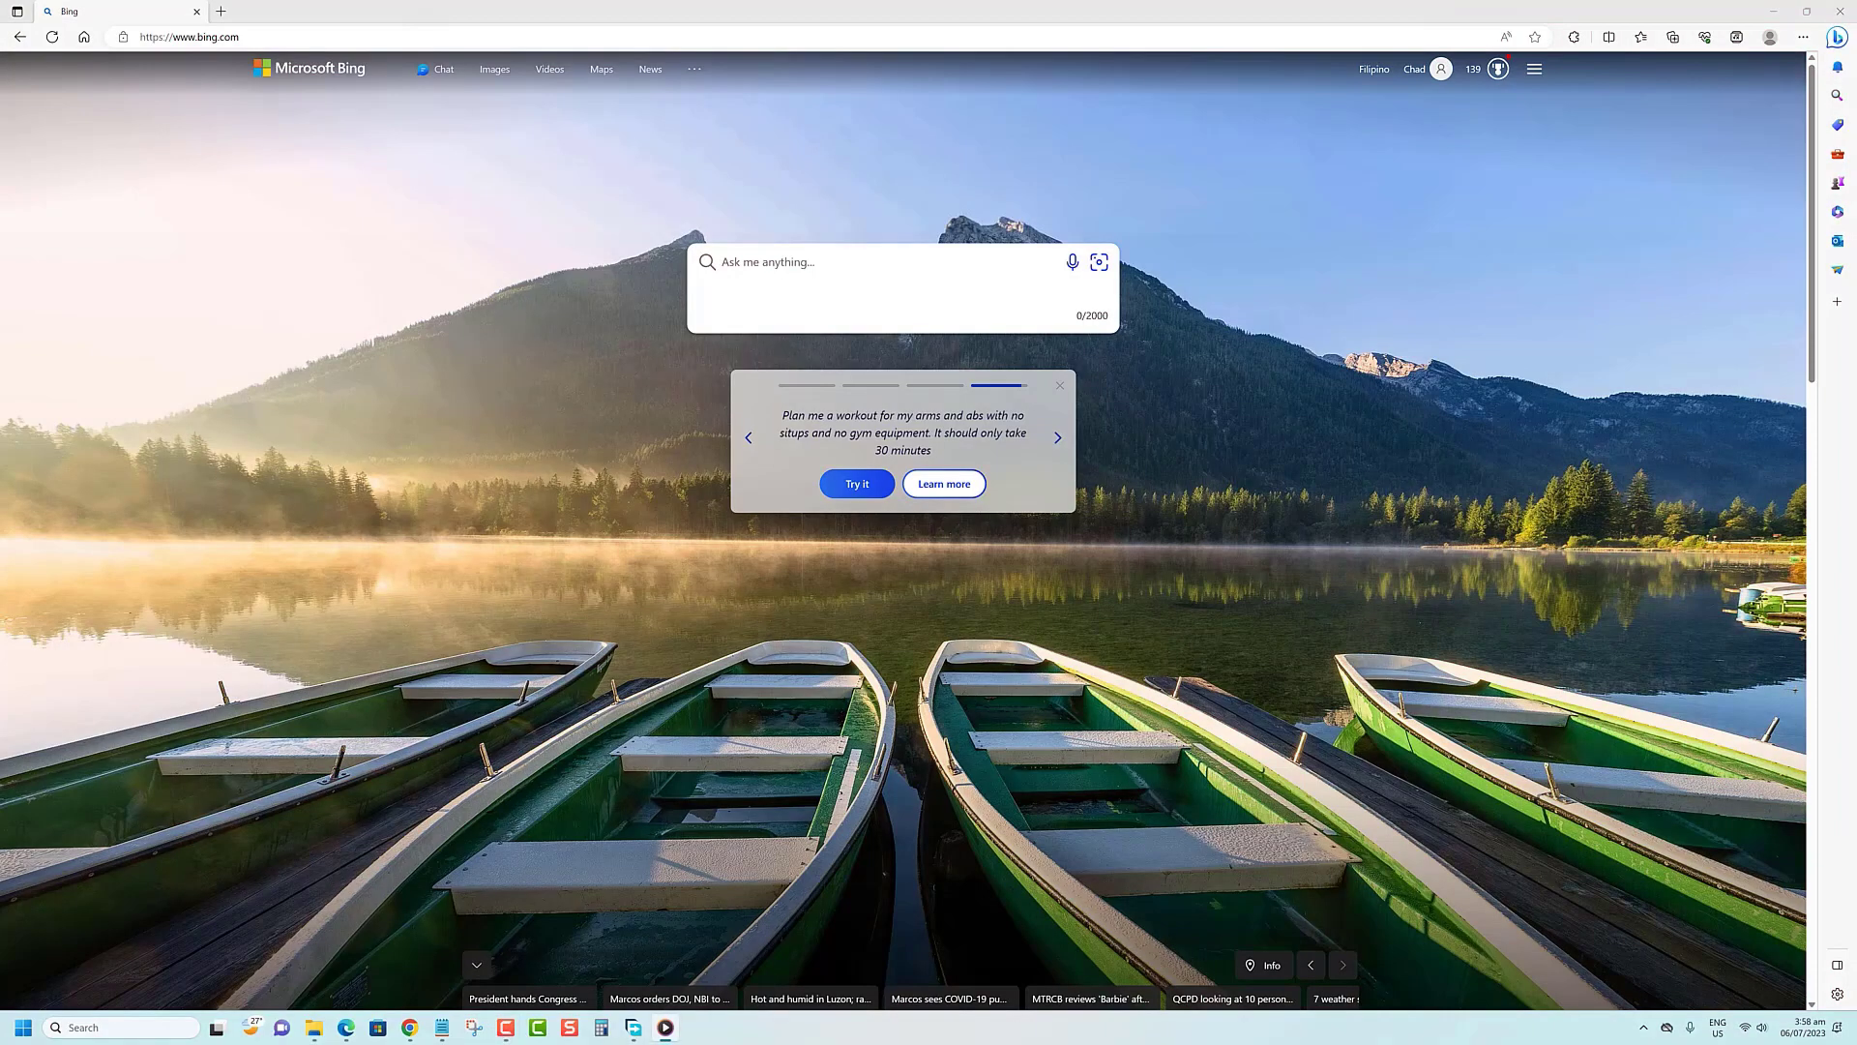
click(1803, 37)
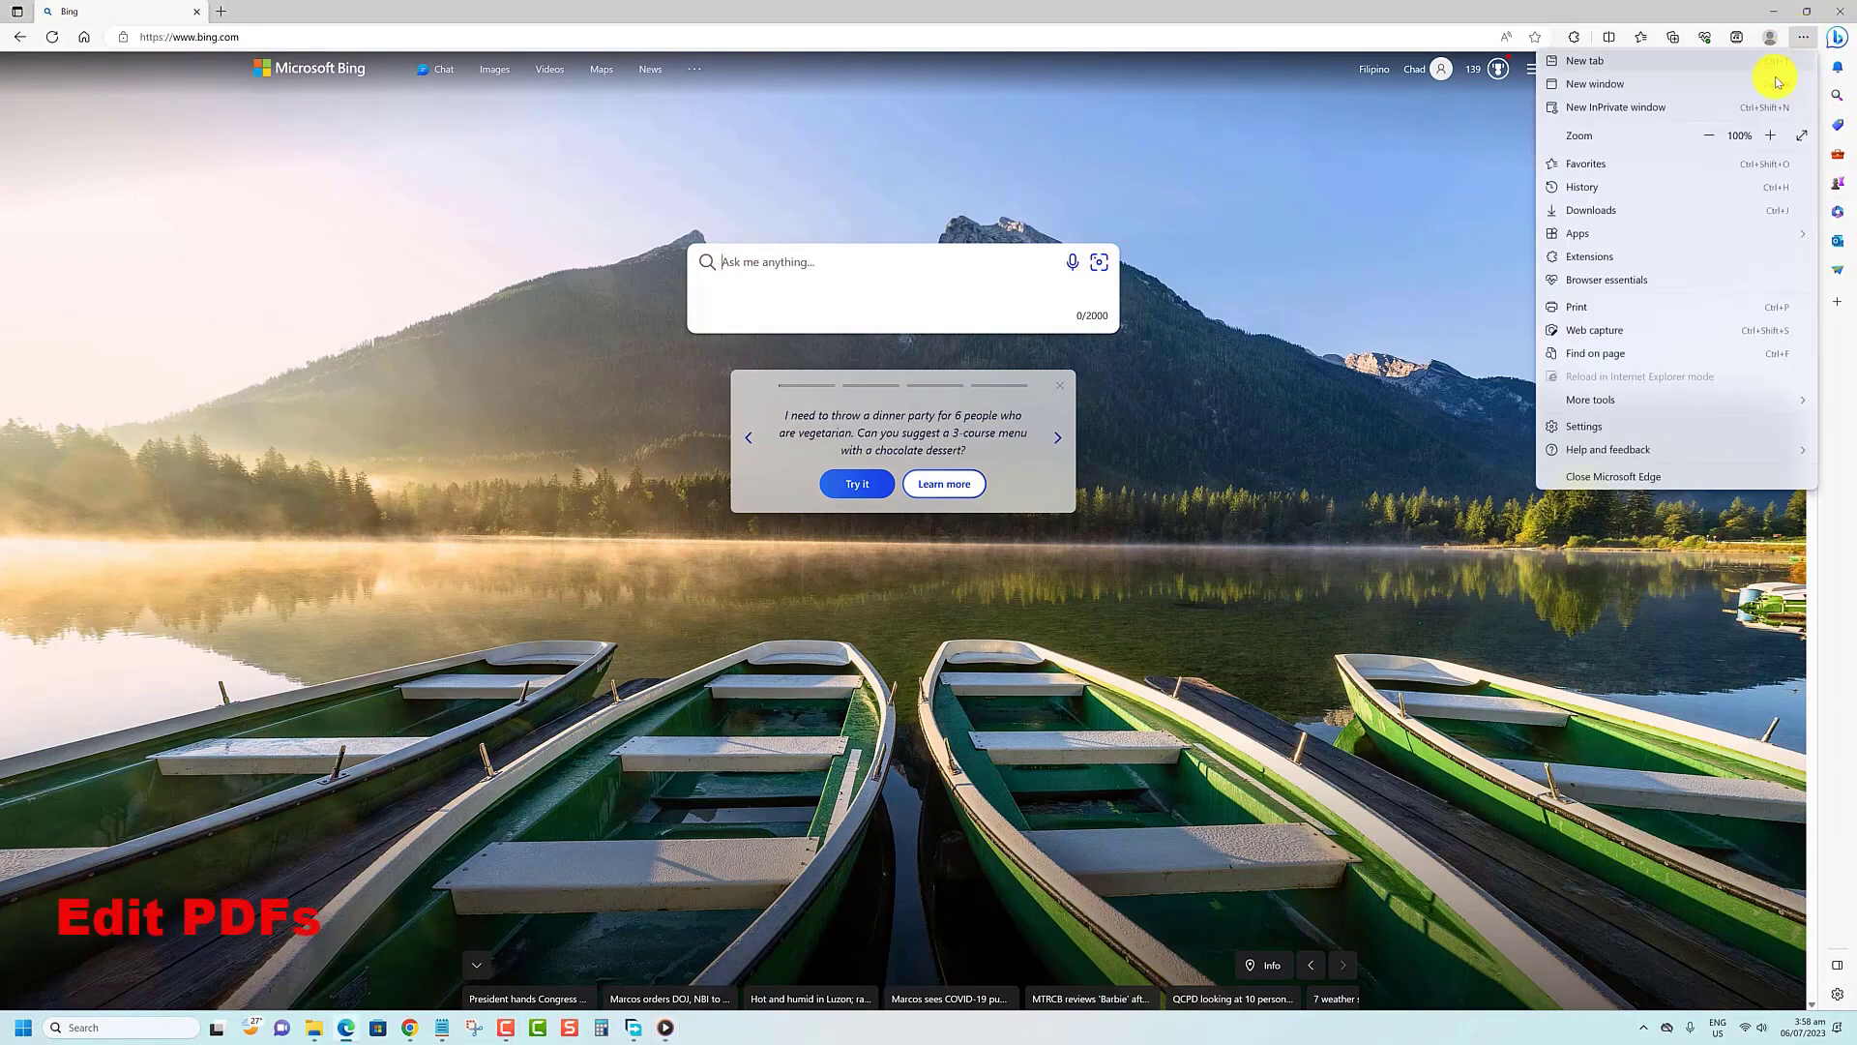
click(1584, 426)
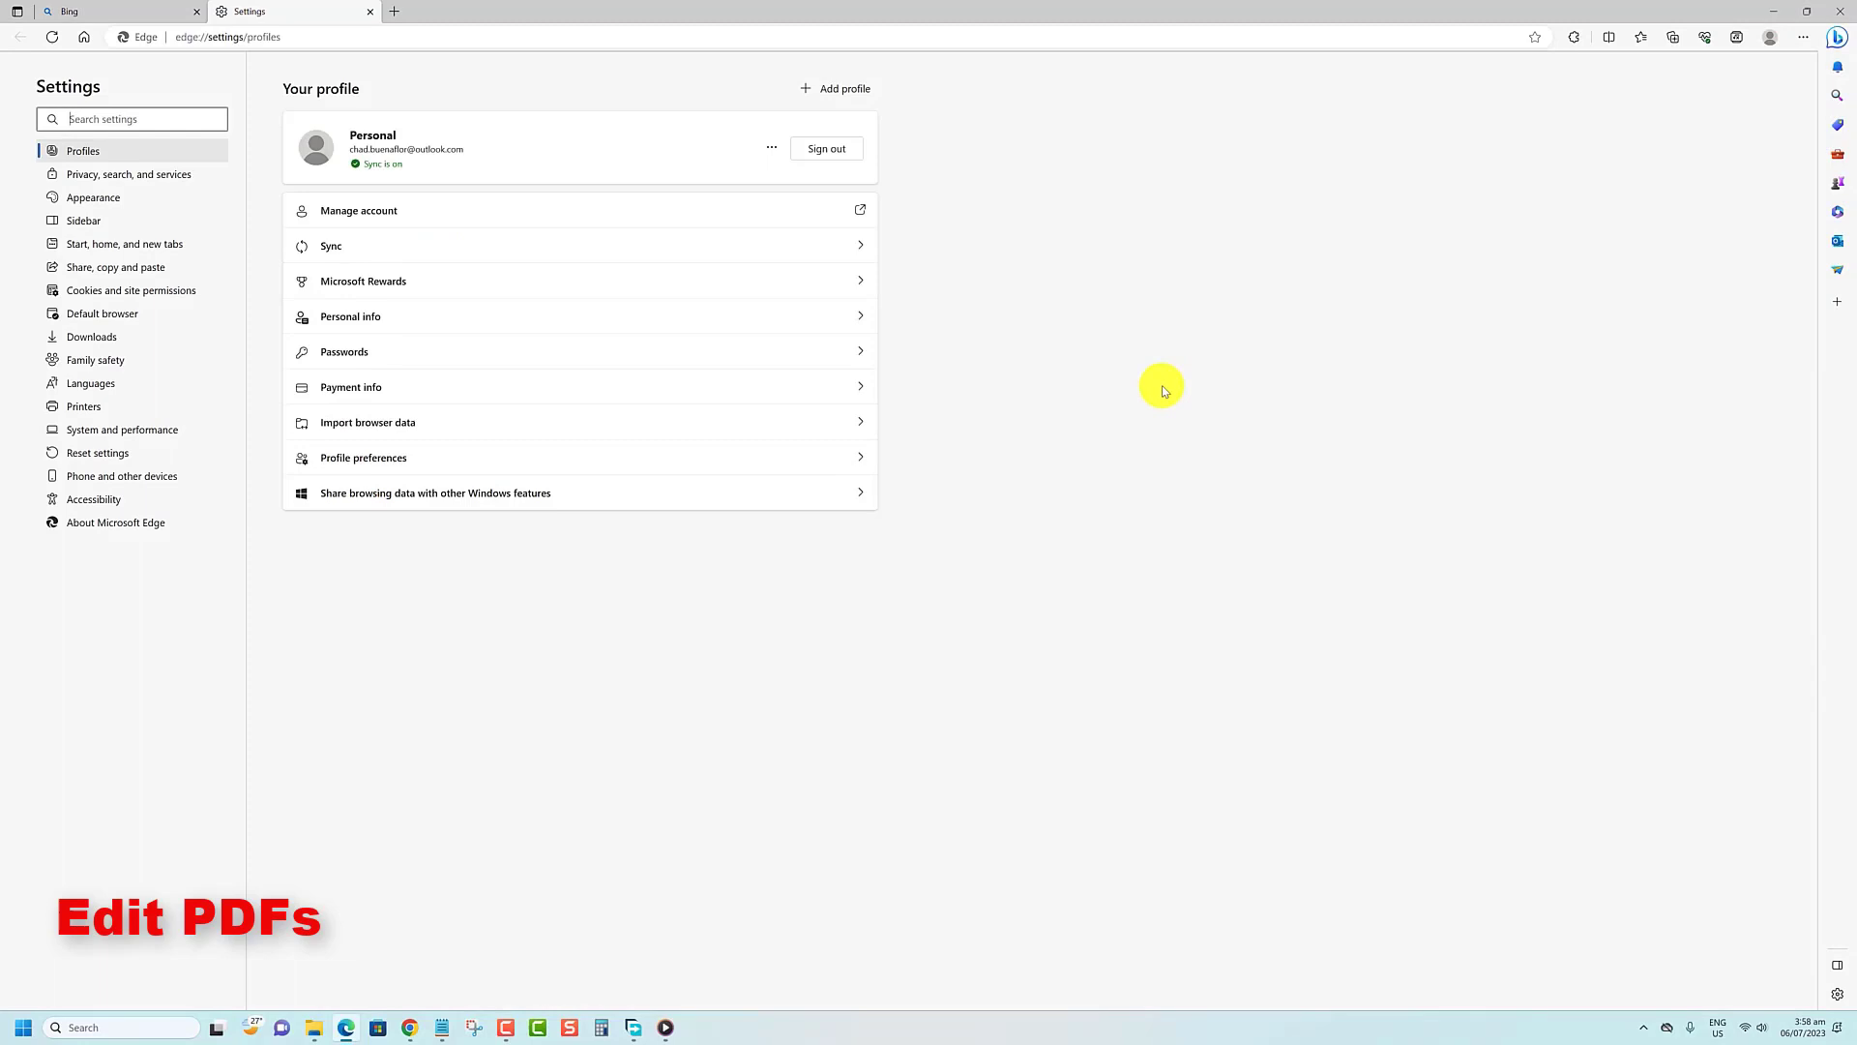
mouse_move(106, 524)
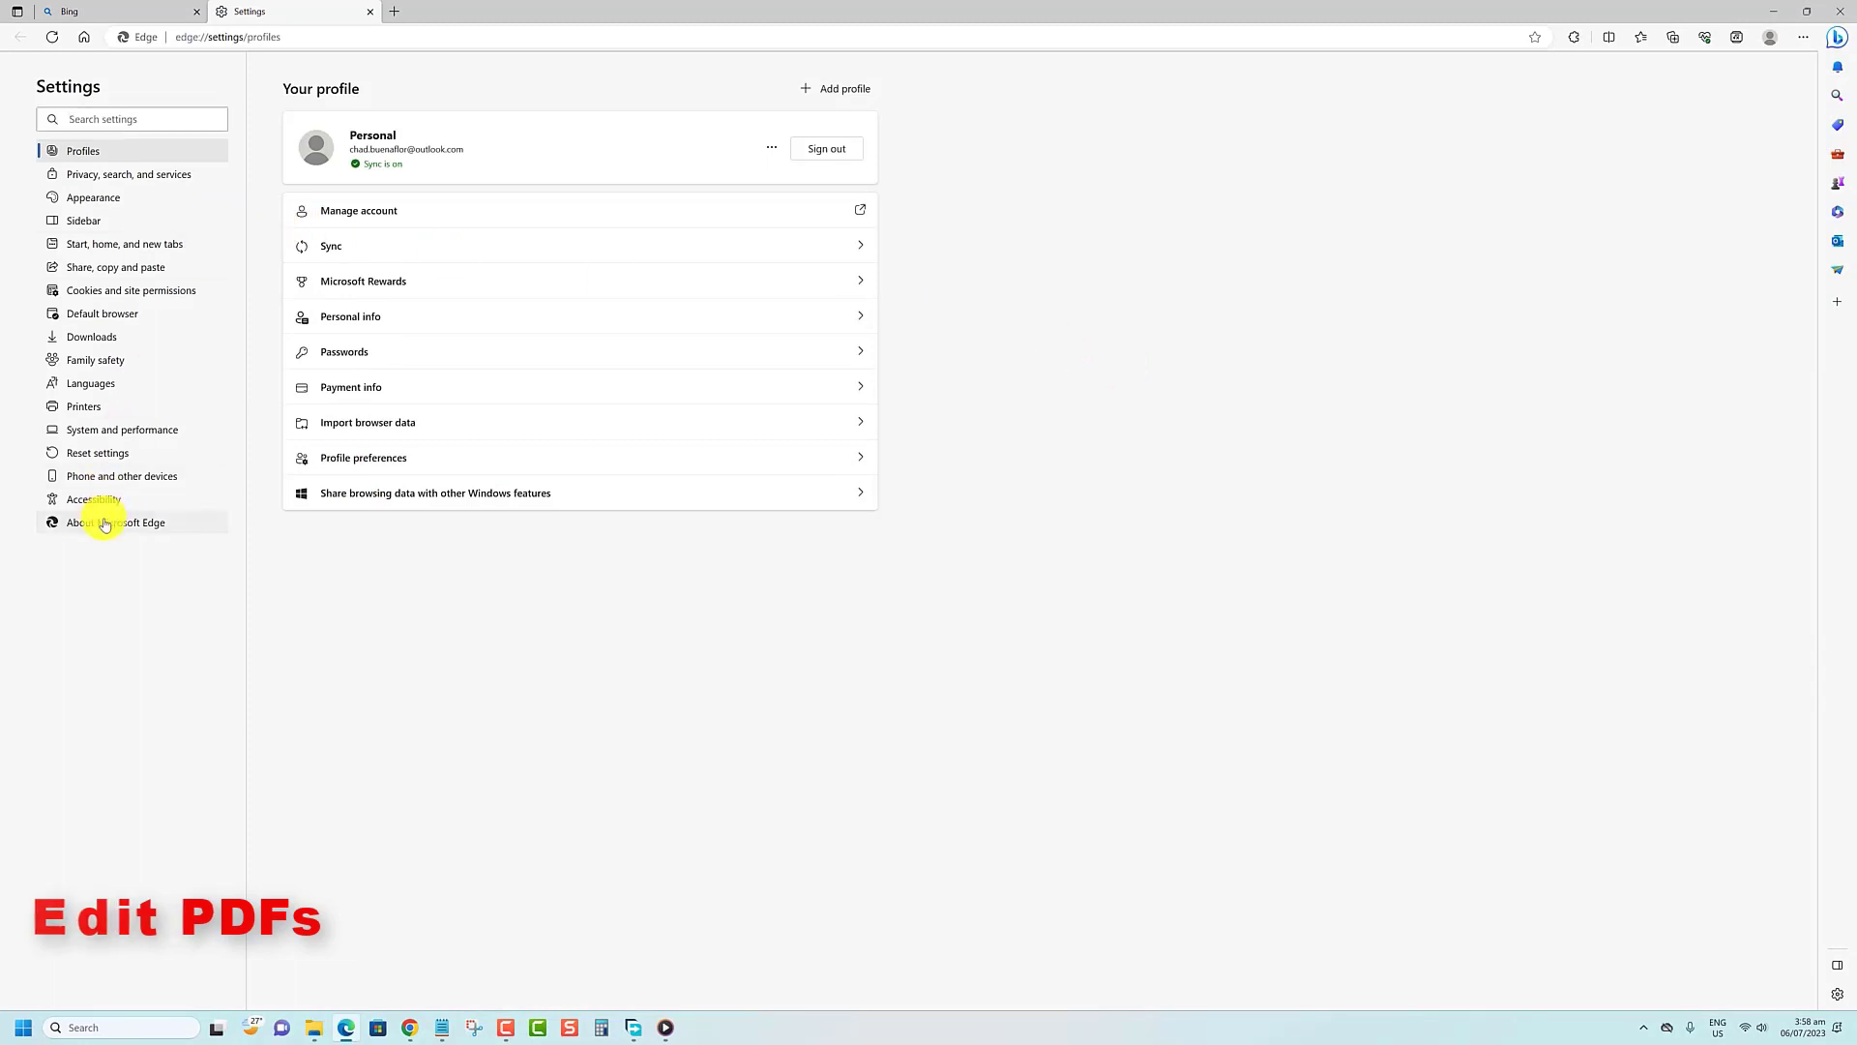
click(116, 522)
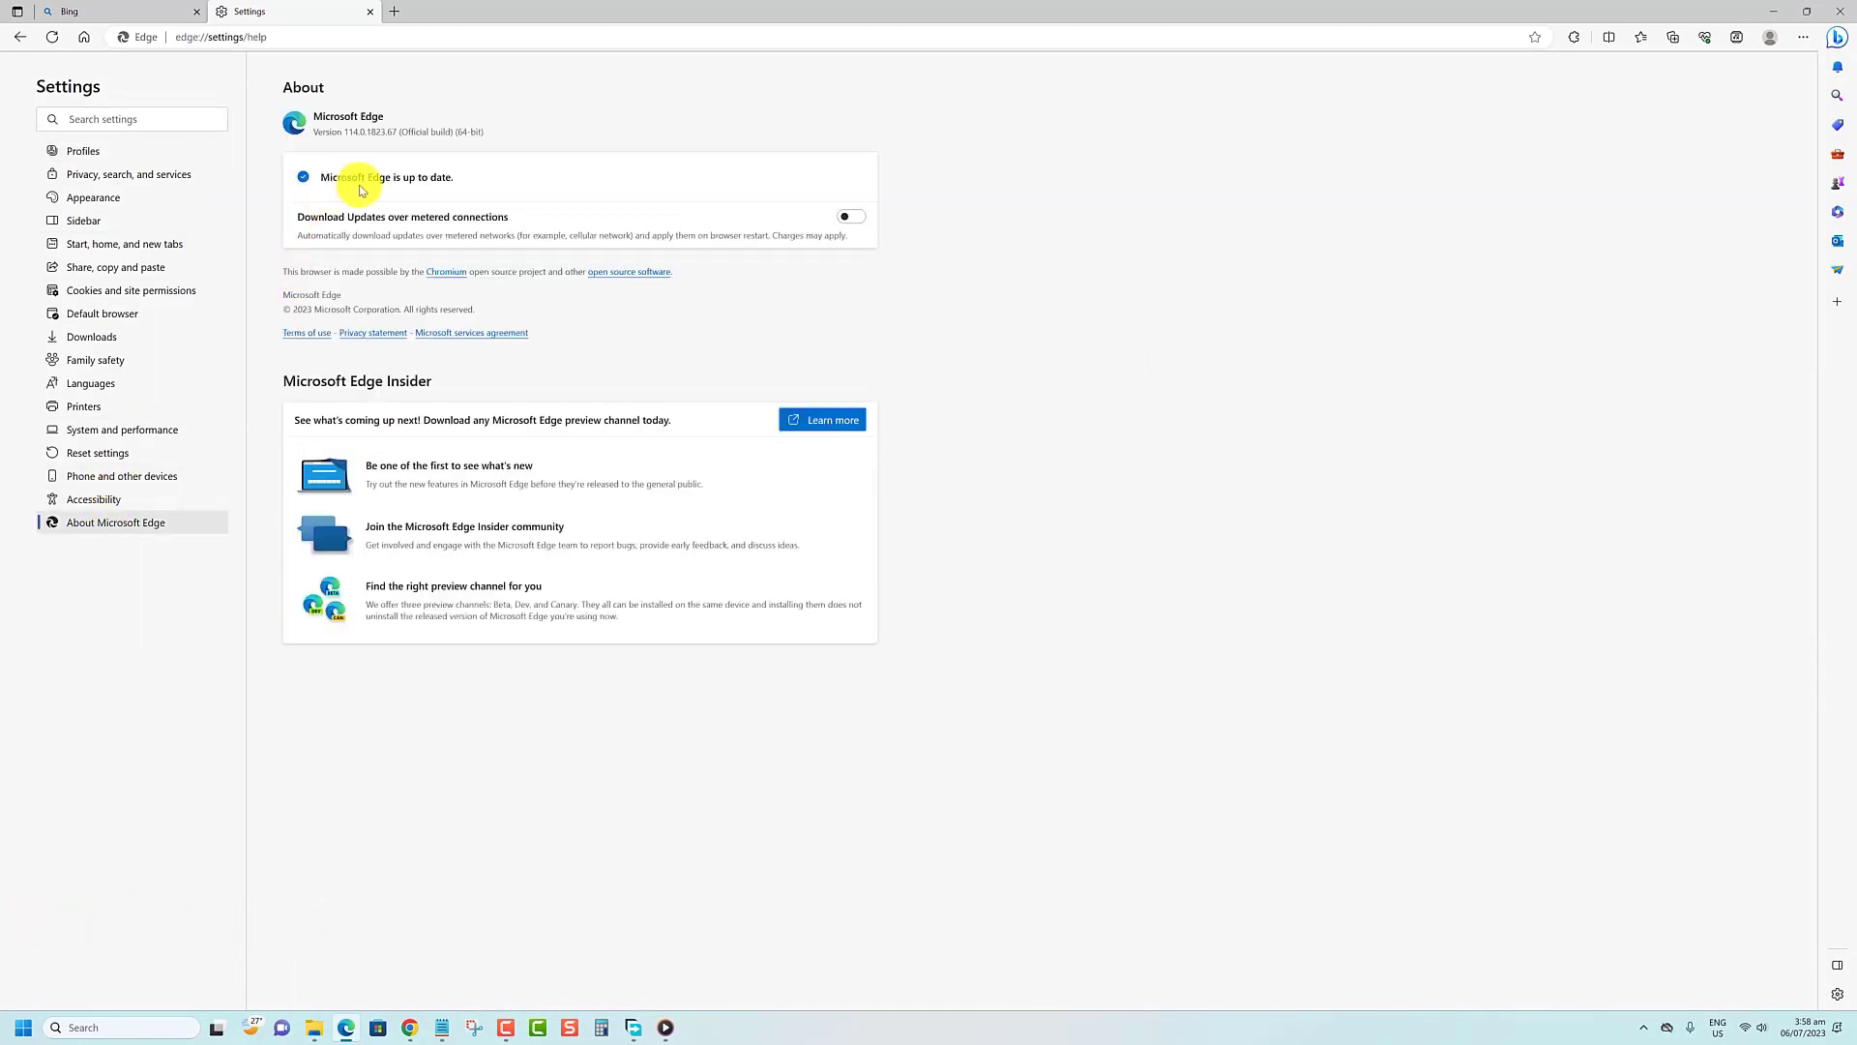
mouse_move(472, 236)
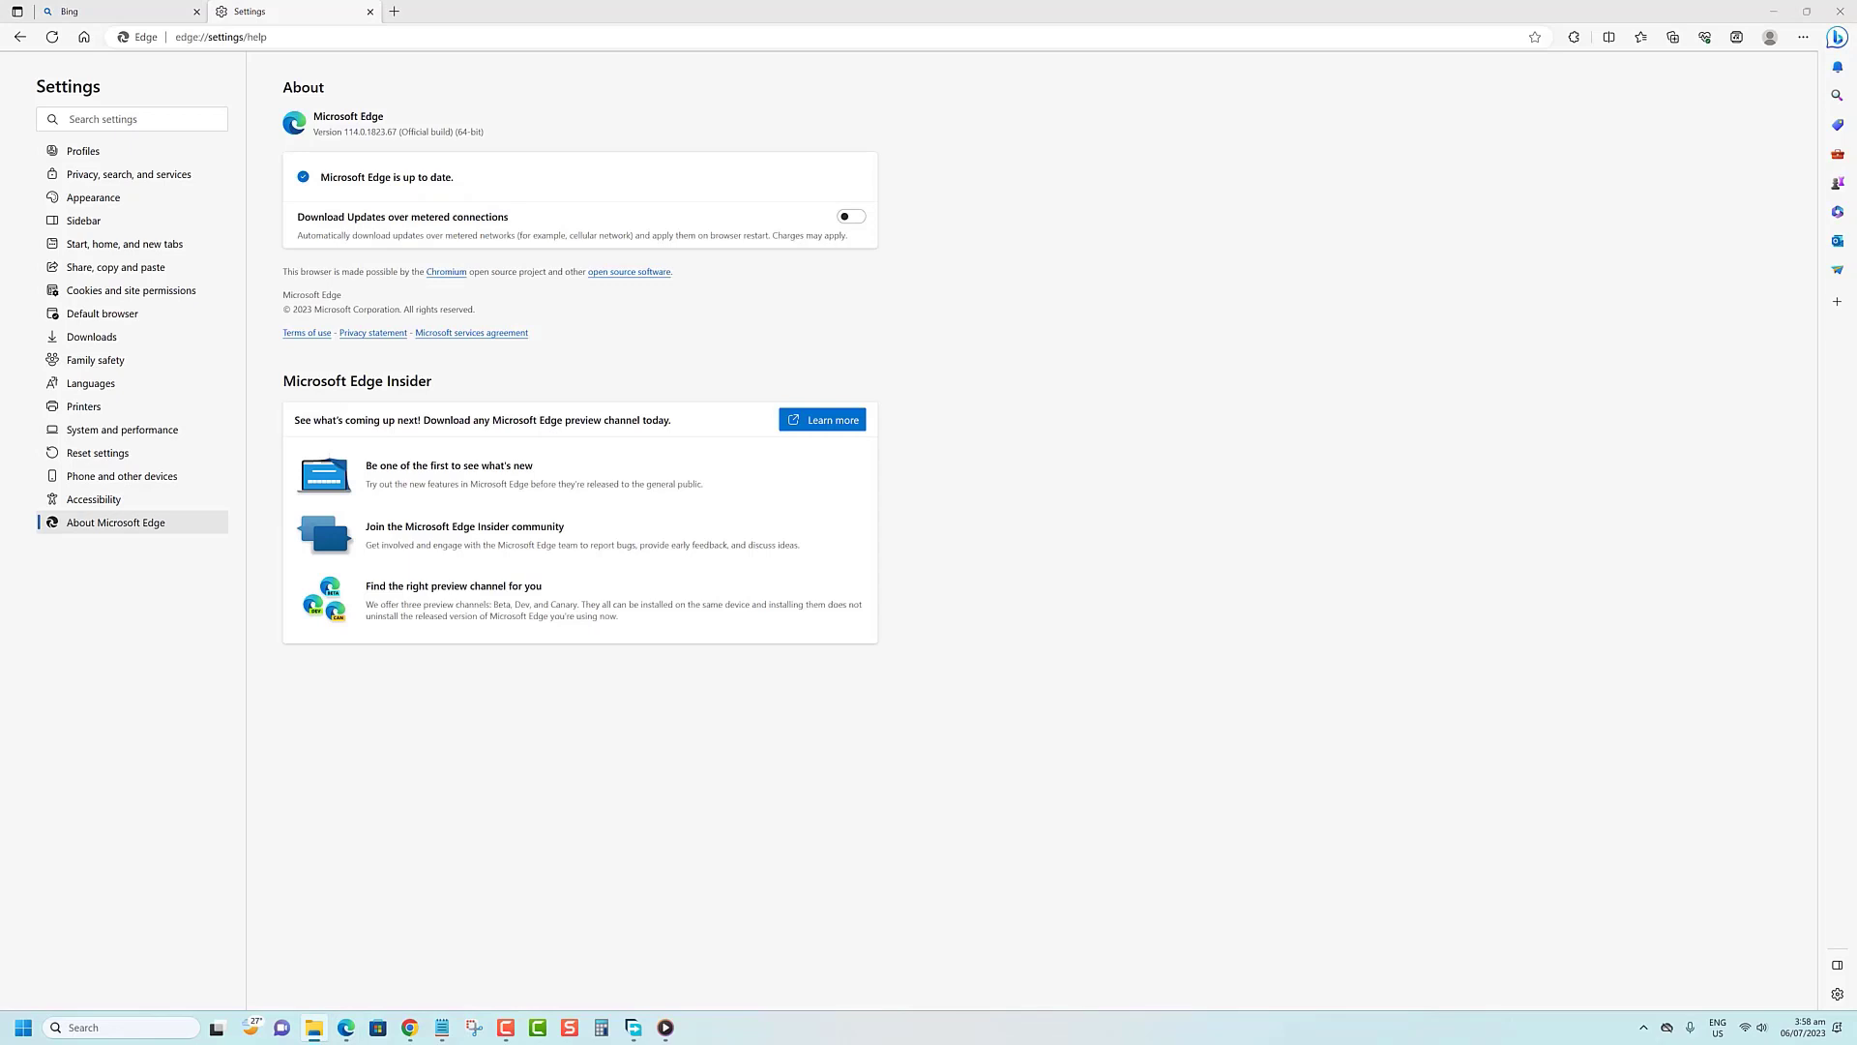
- Open sample.pdf and highlight its heading and first line in green
click(567, 11)
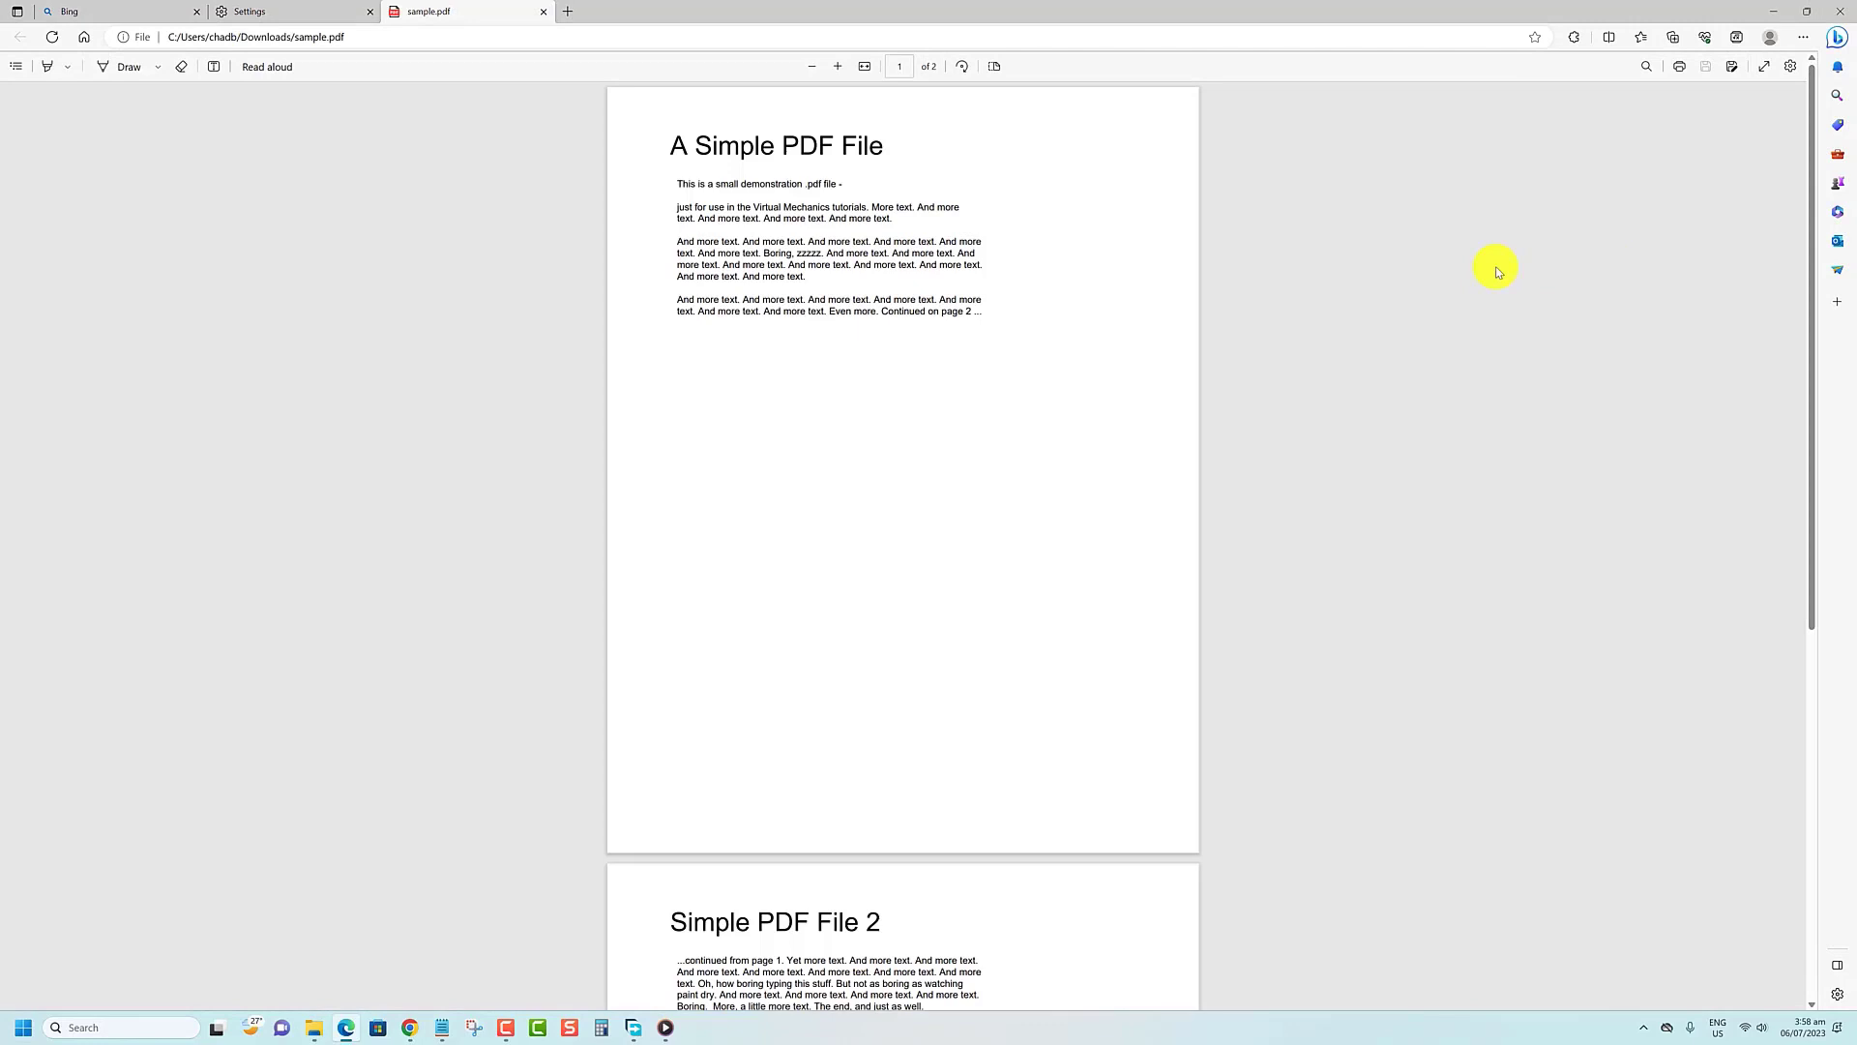
mouse_move(49, 66)
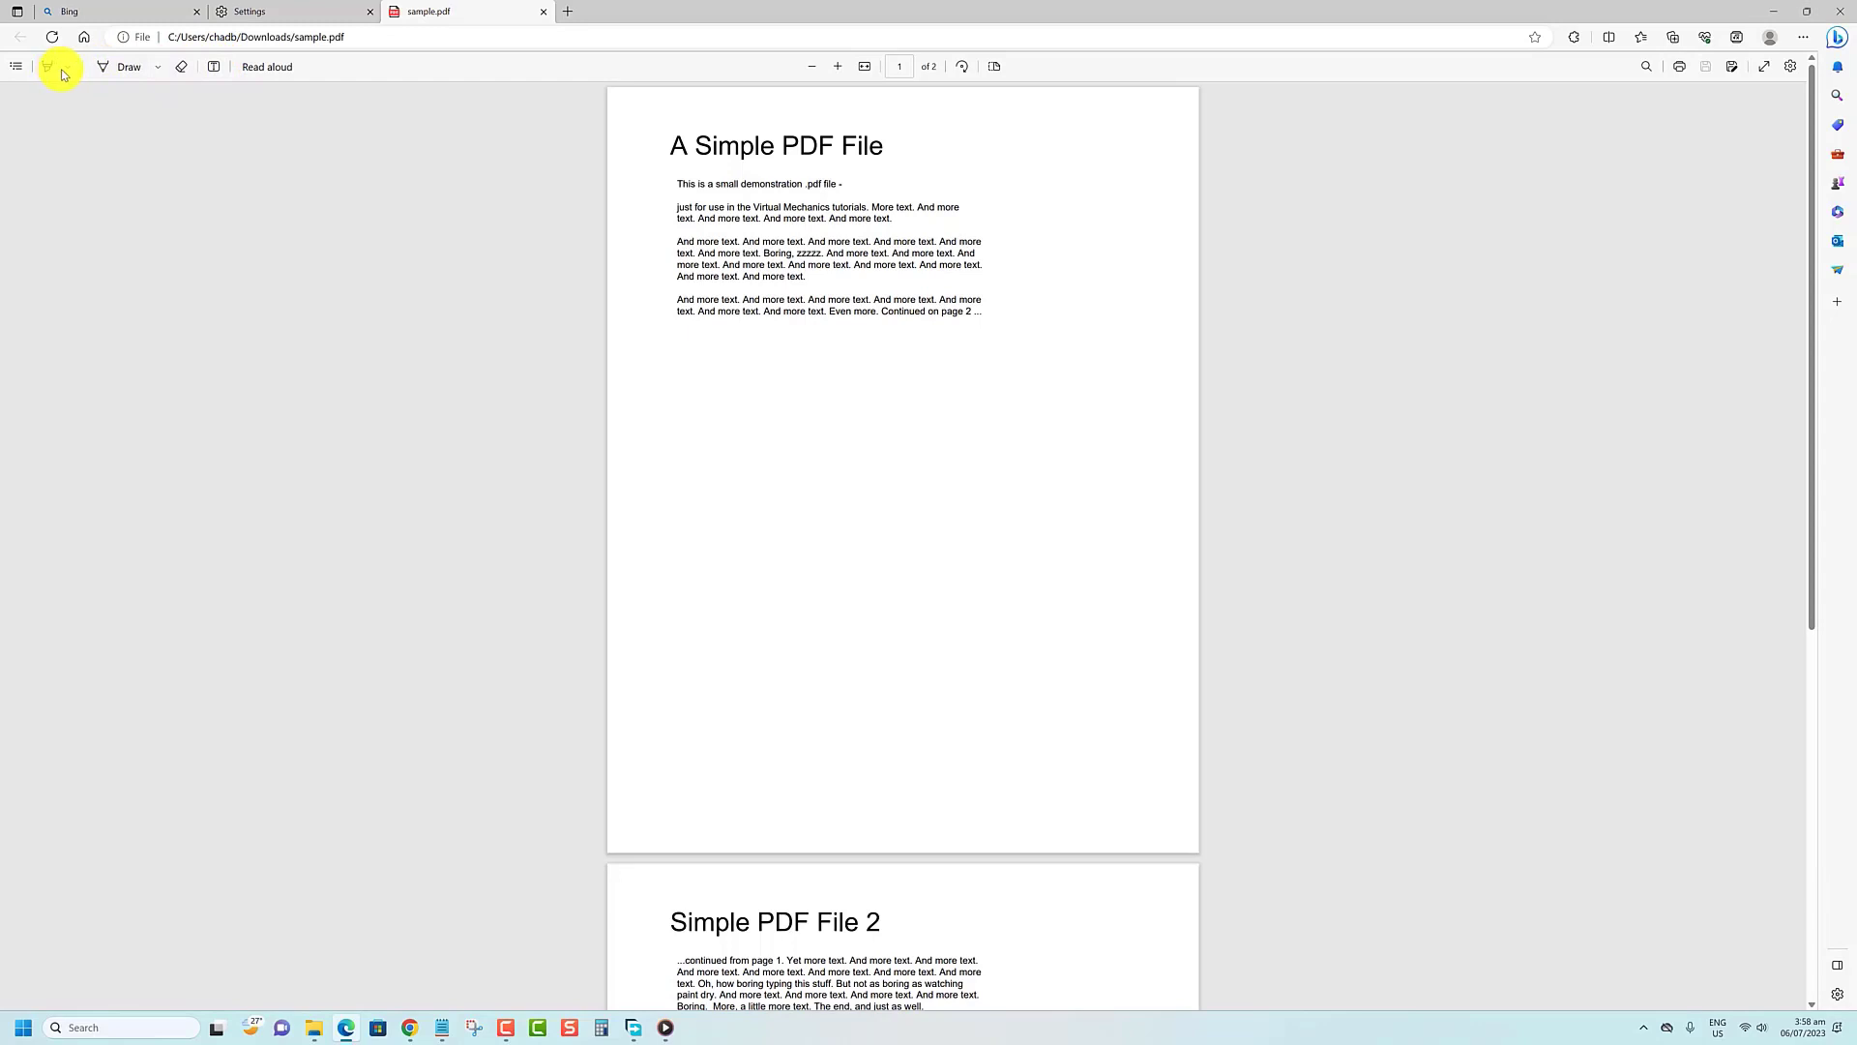
click(49, 66)
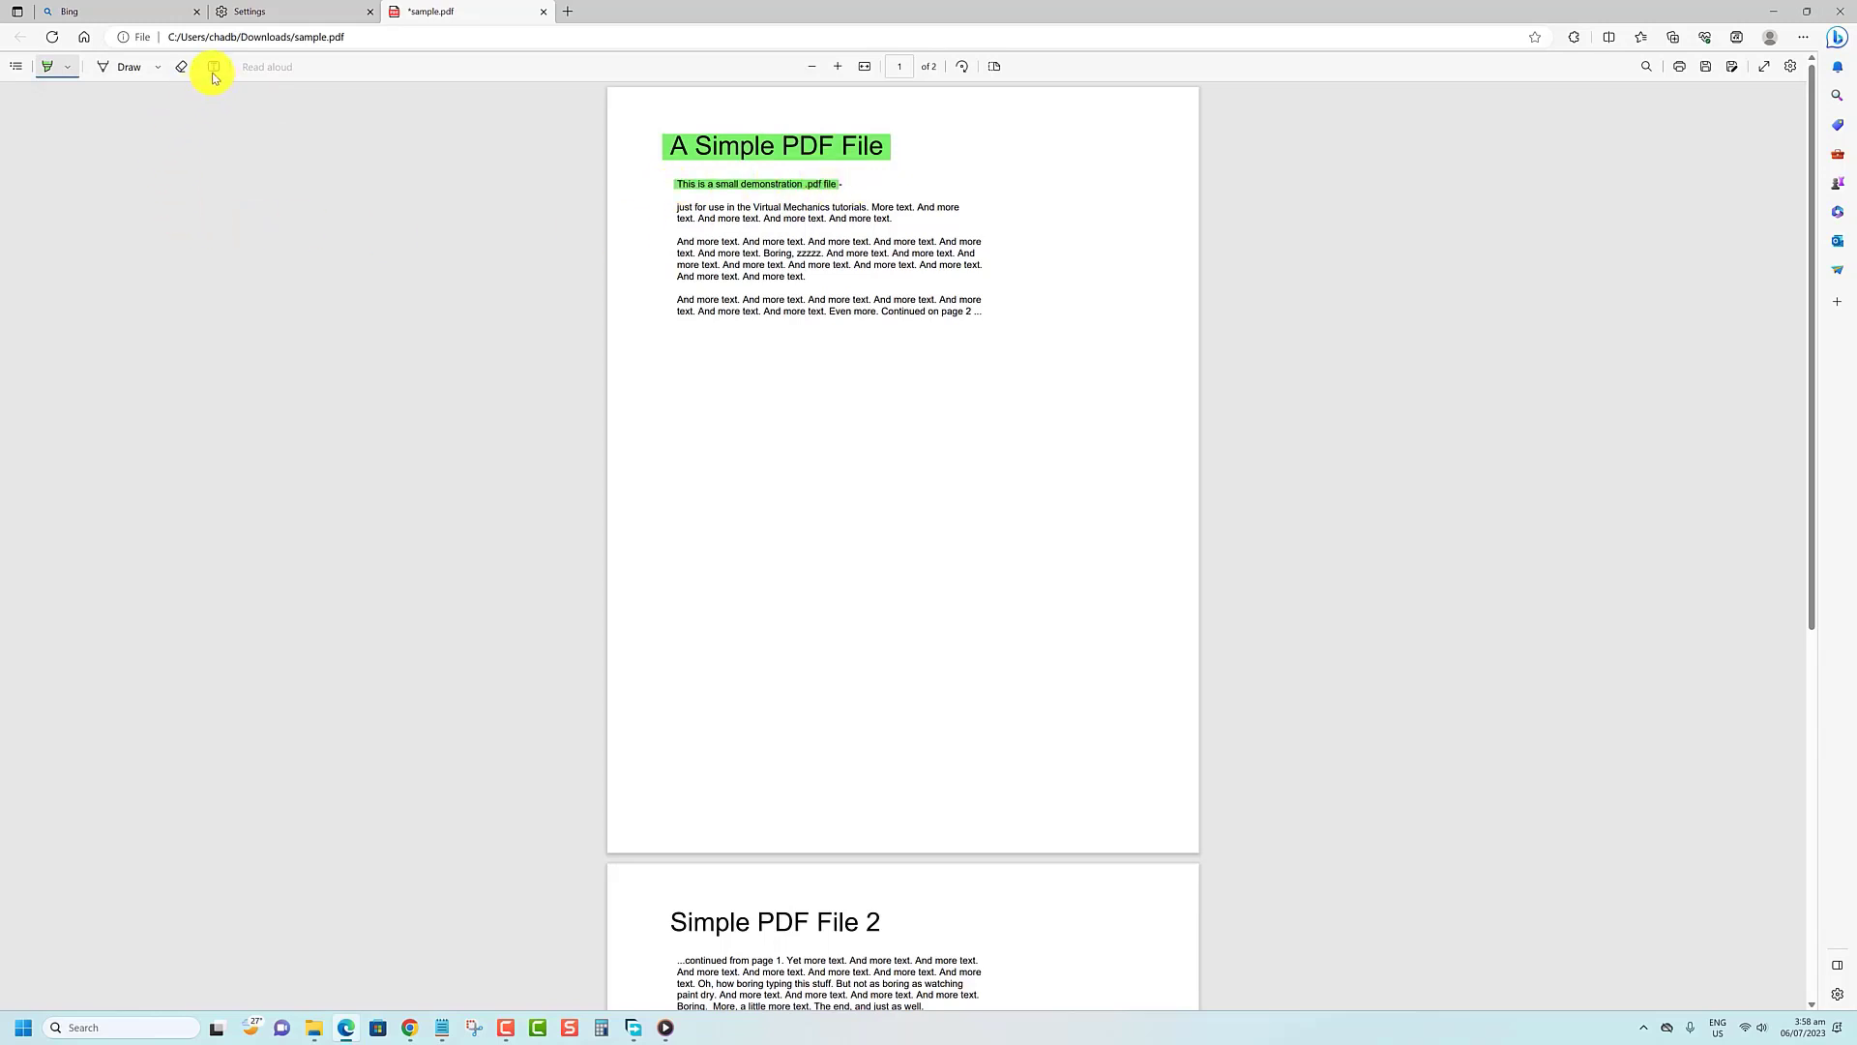
mouse_move(212, 65)
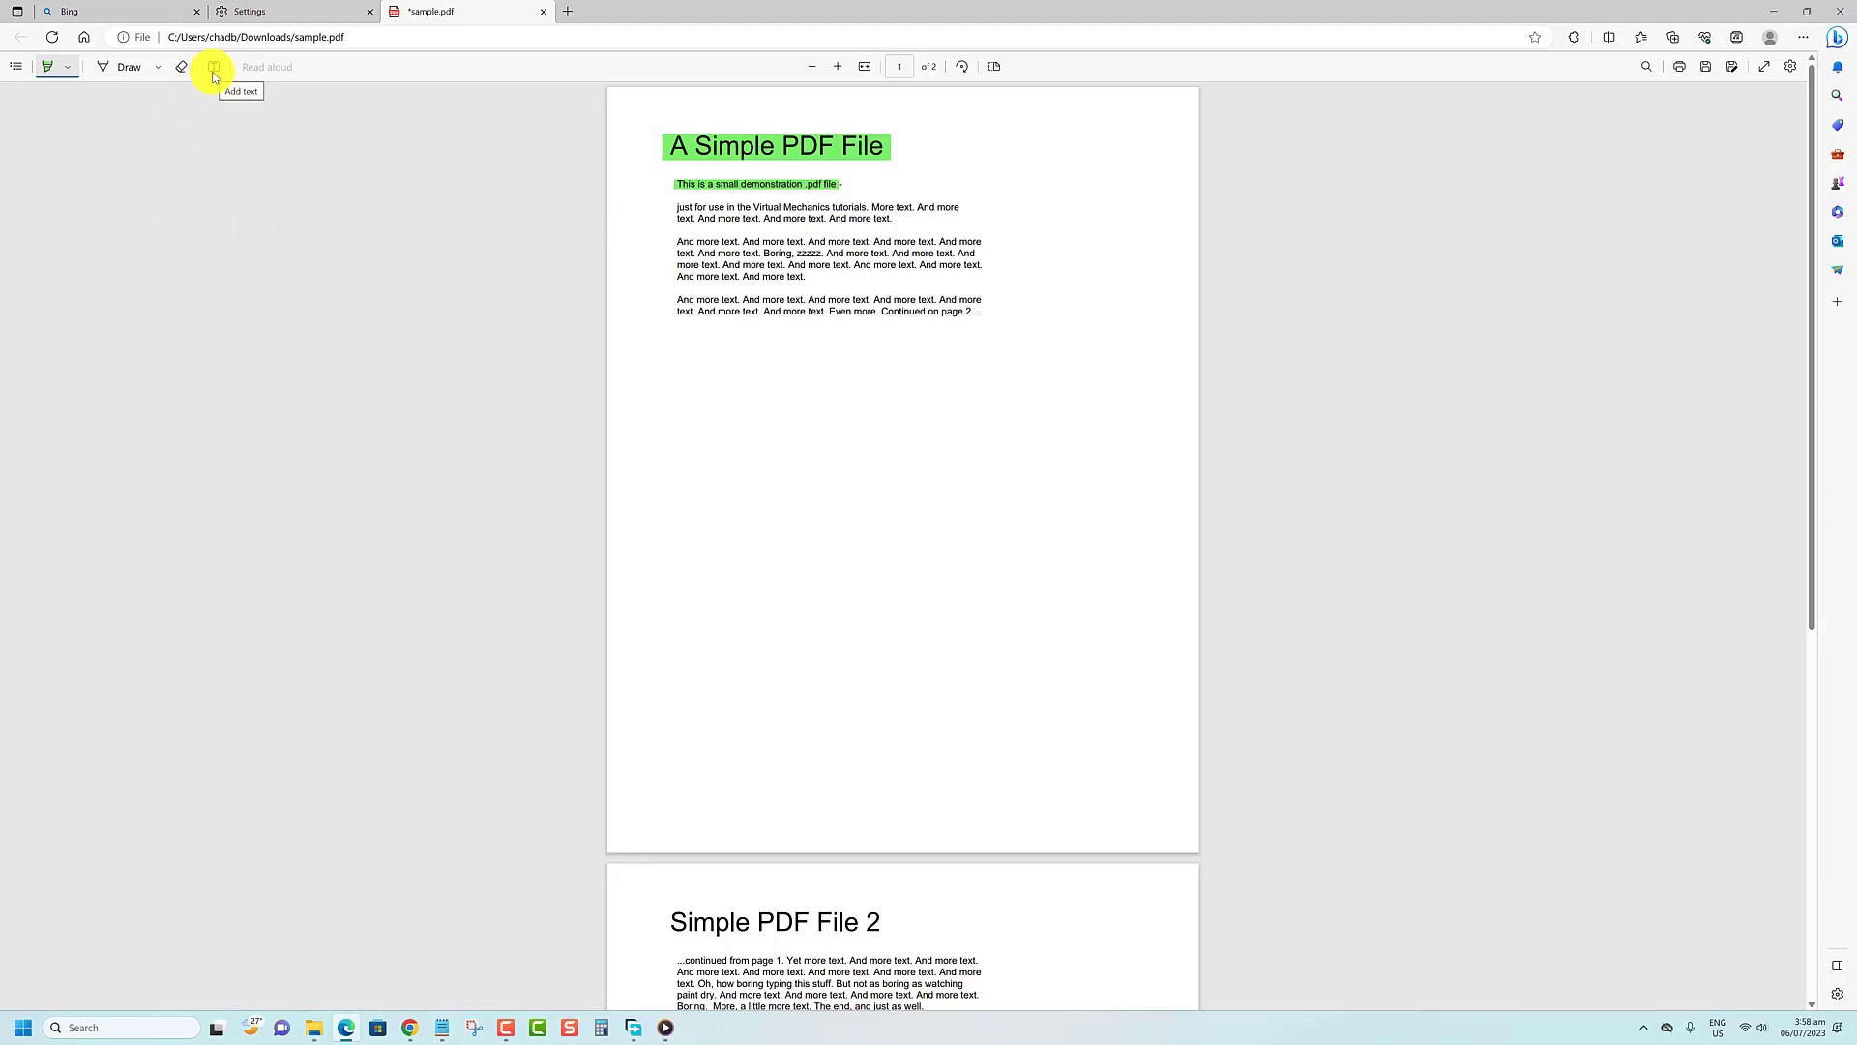
- Add a text note 'Yes' below the last paragraph, enlarge it and colour it red
click(689, 352)
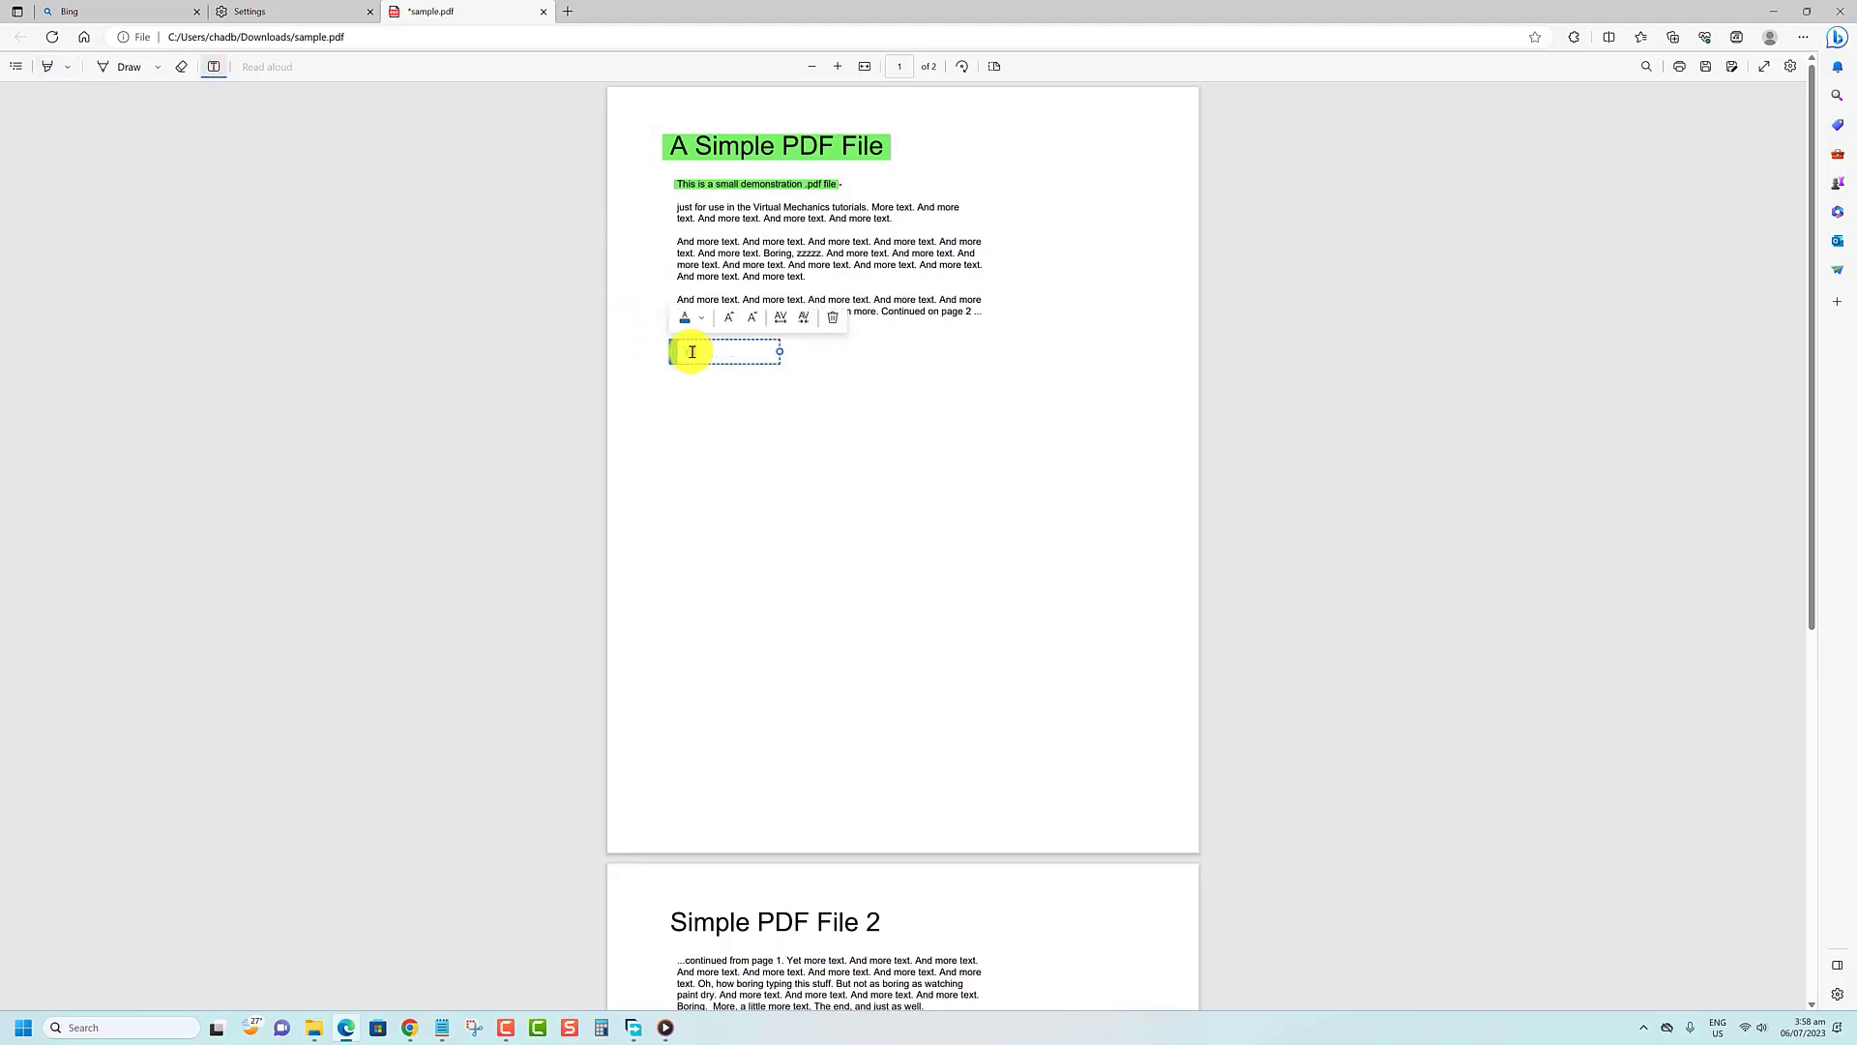
text(Yes)
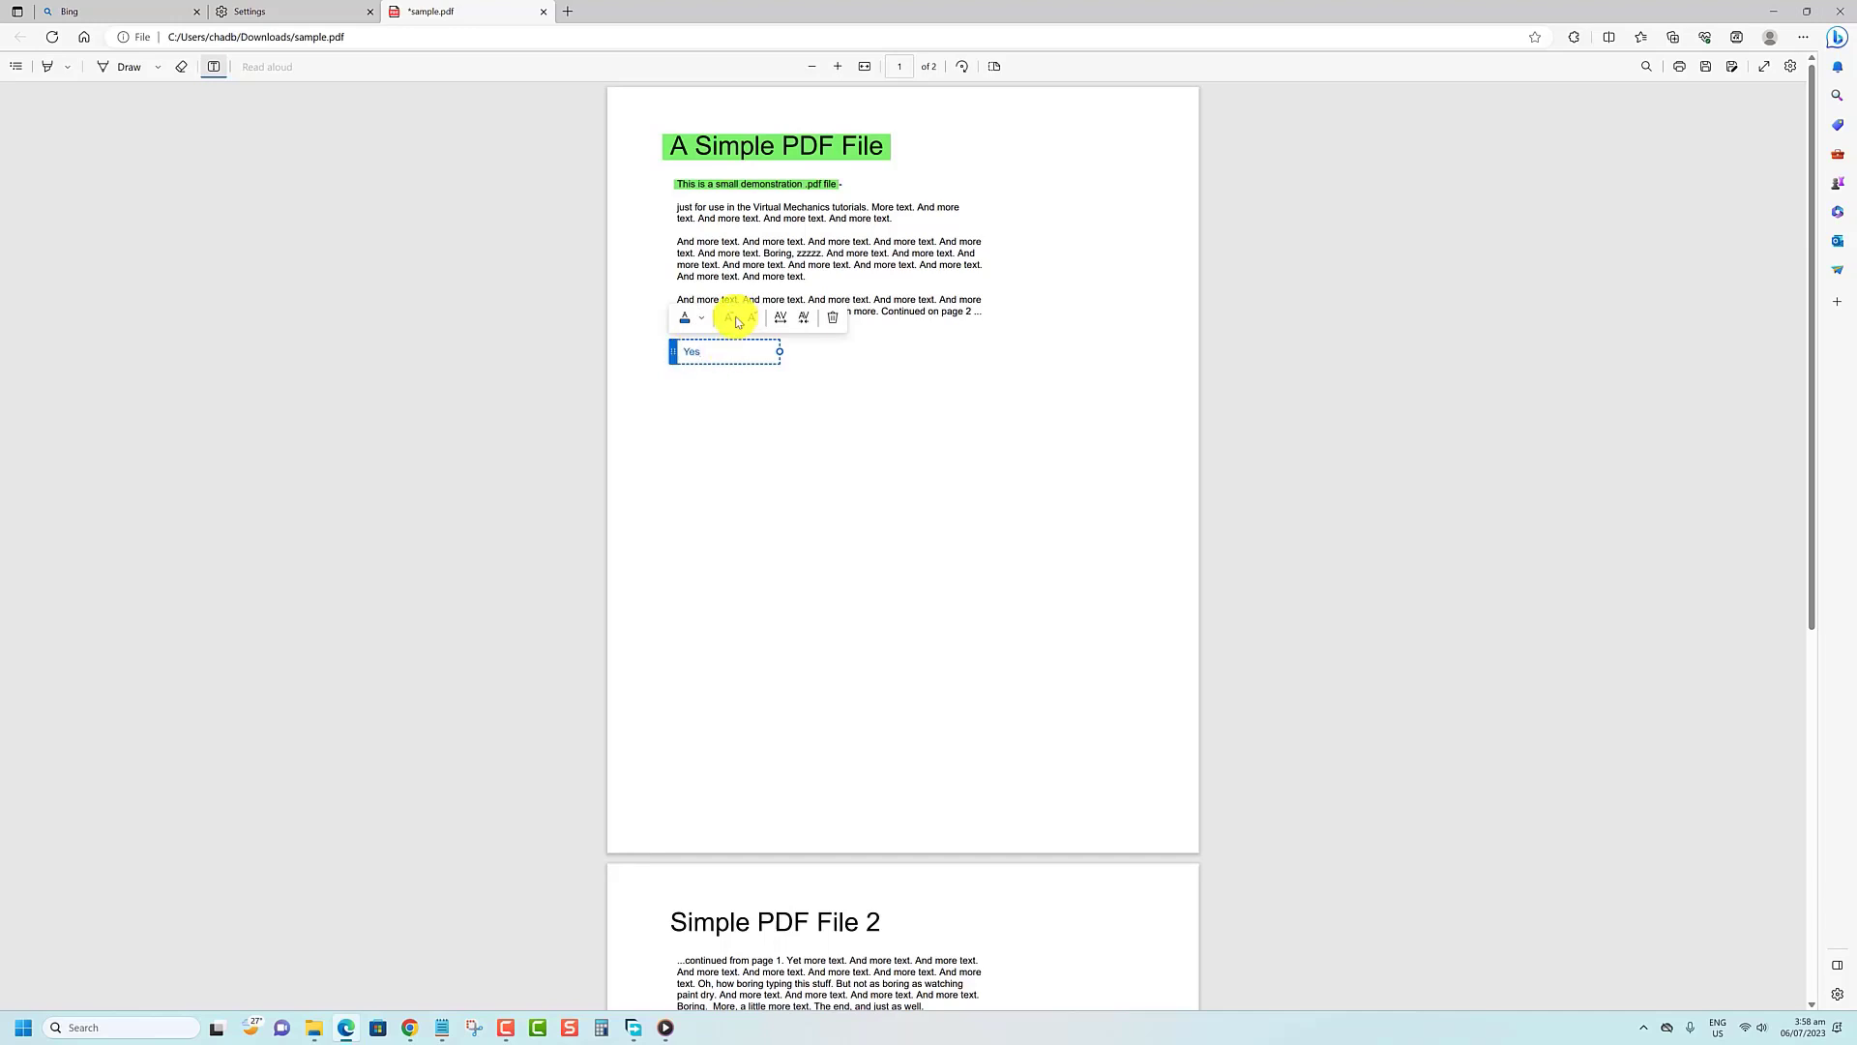
click(729, 318)
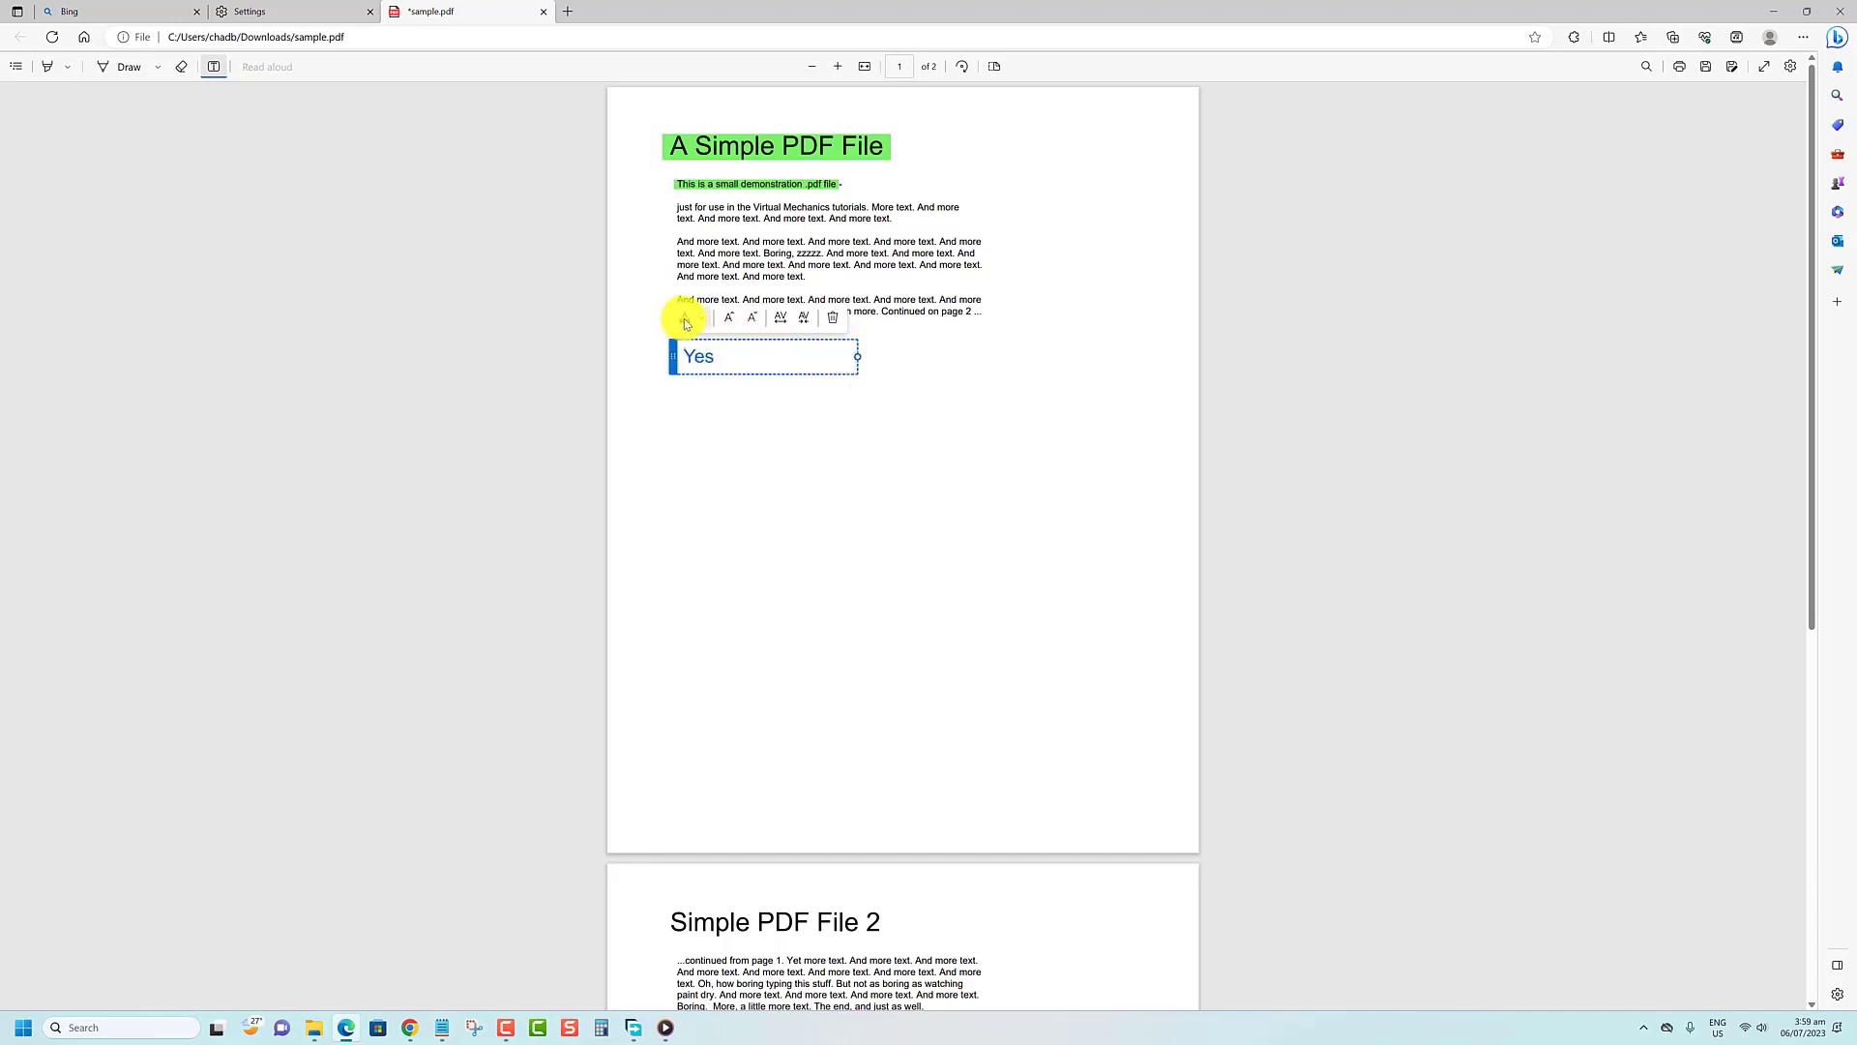
click(683, 318)
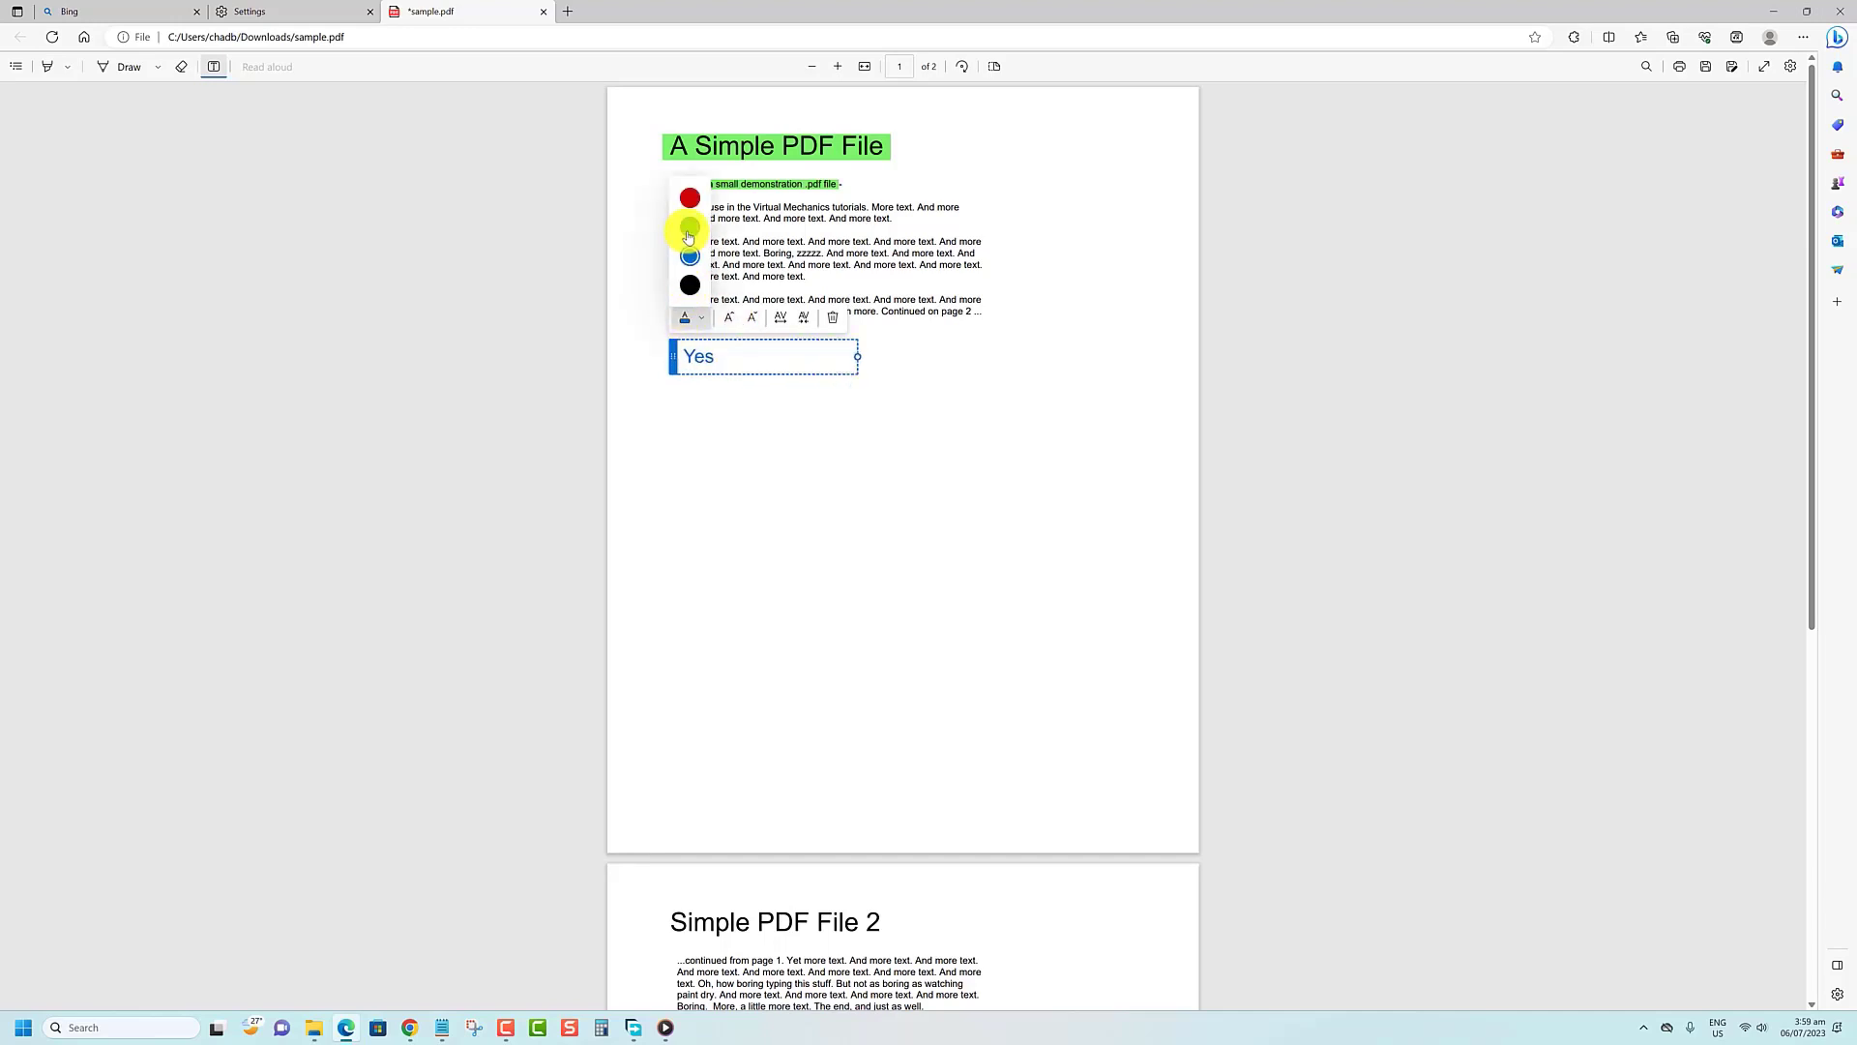
click(688, 198)
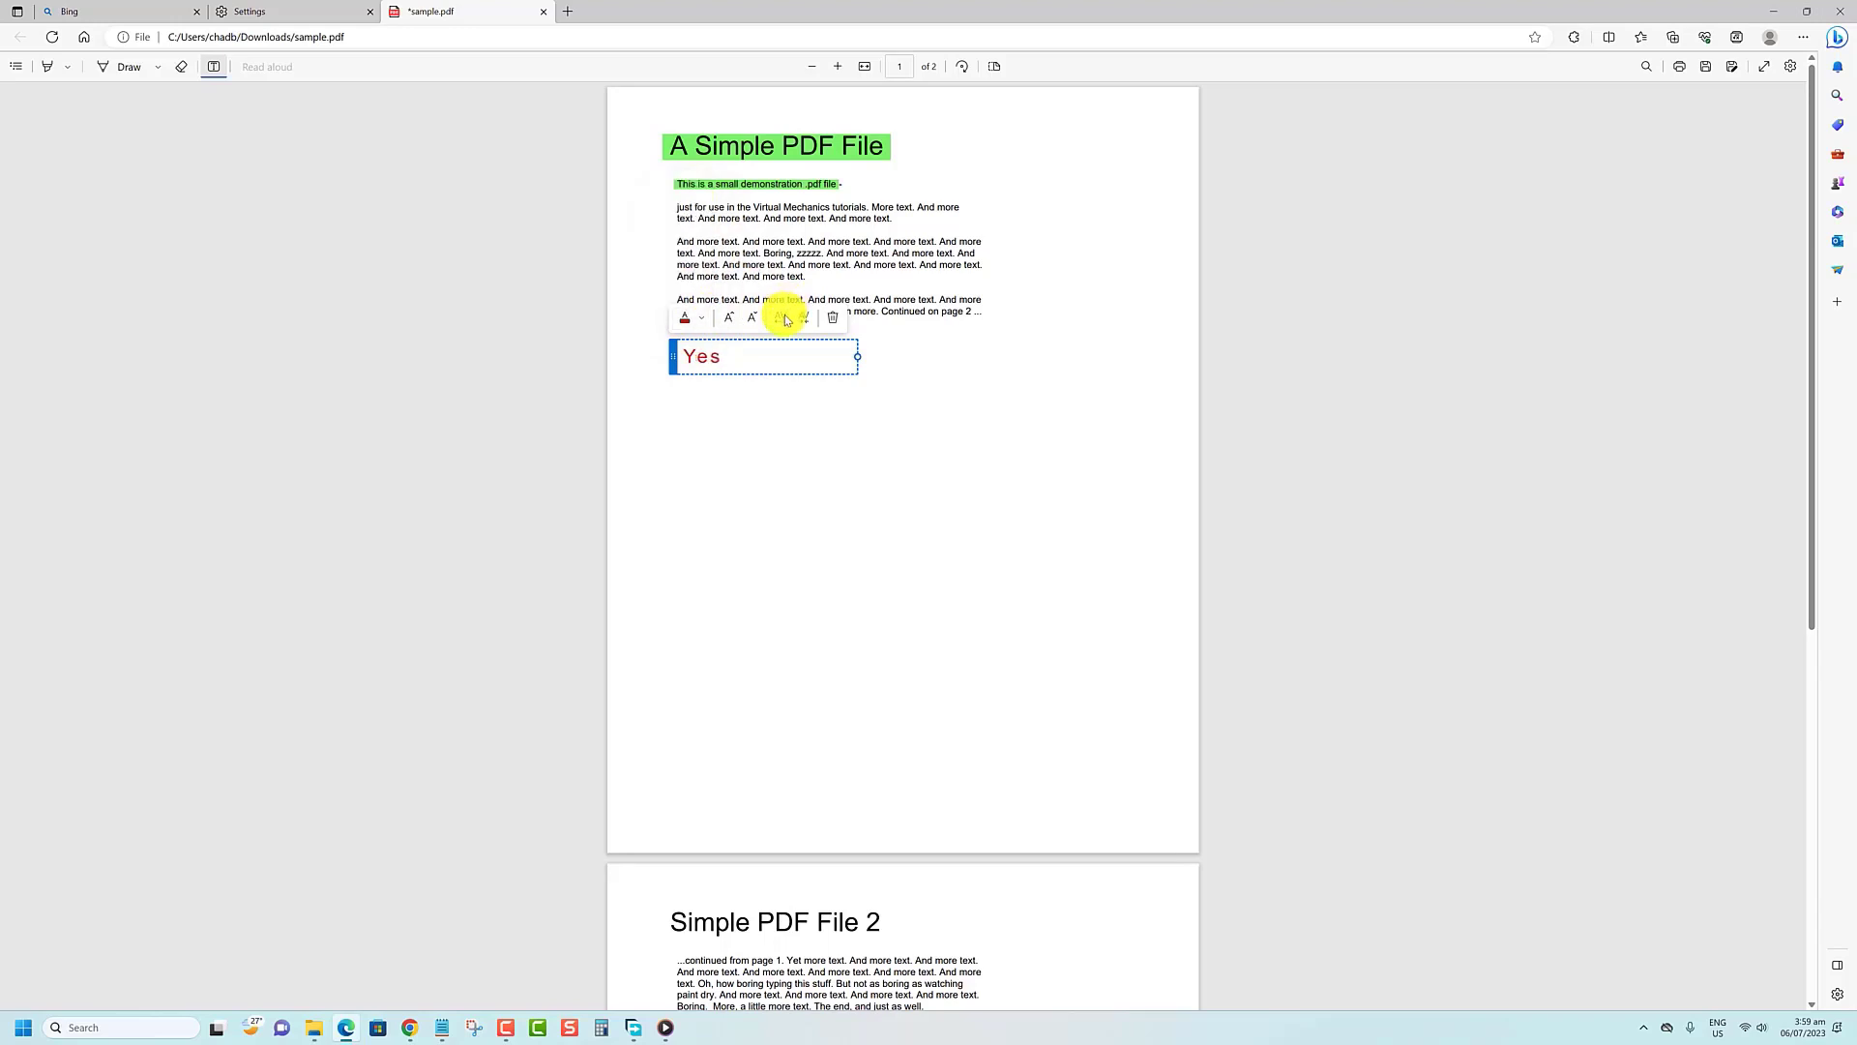
click(128, 65)
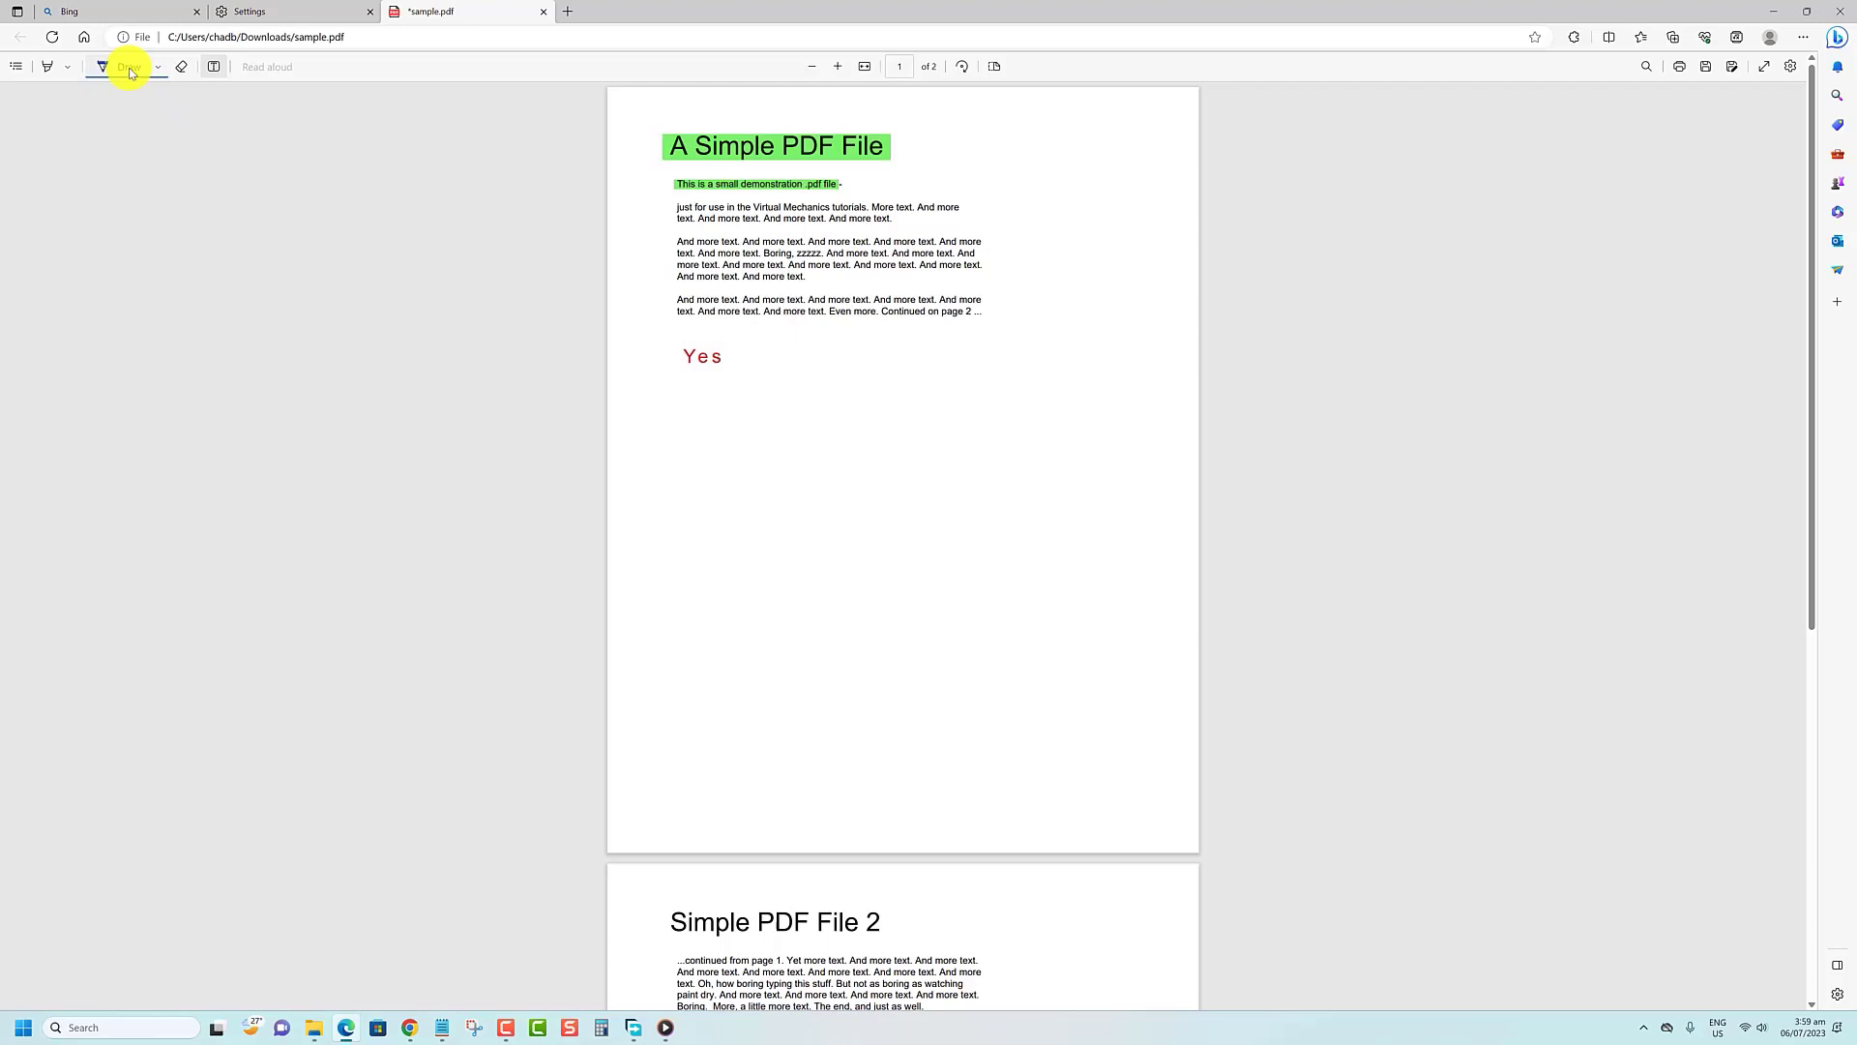
- Draw a freehand red squiggle just below the Yes note with the Draw tool
click(126, 66)
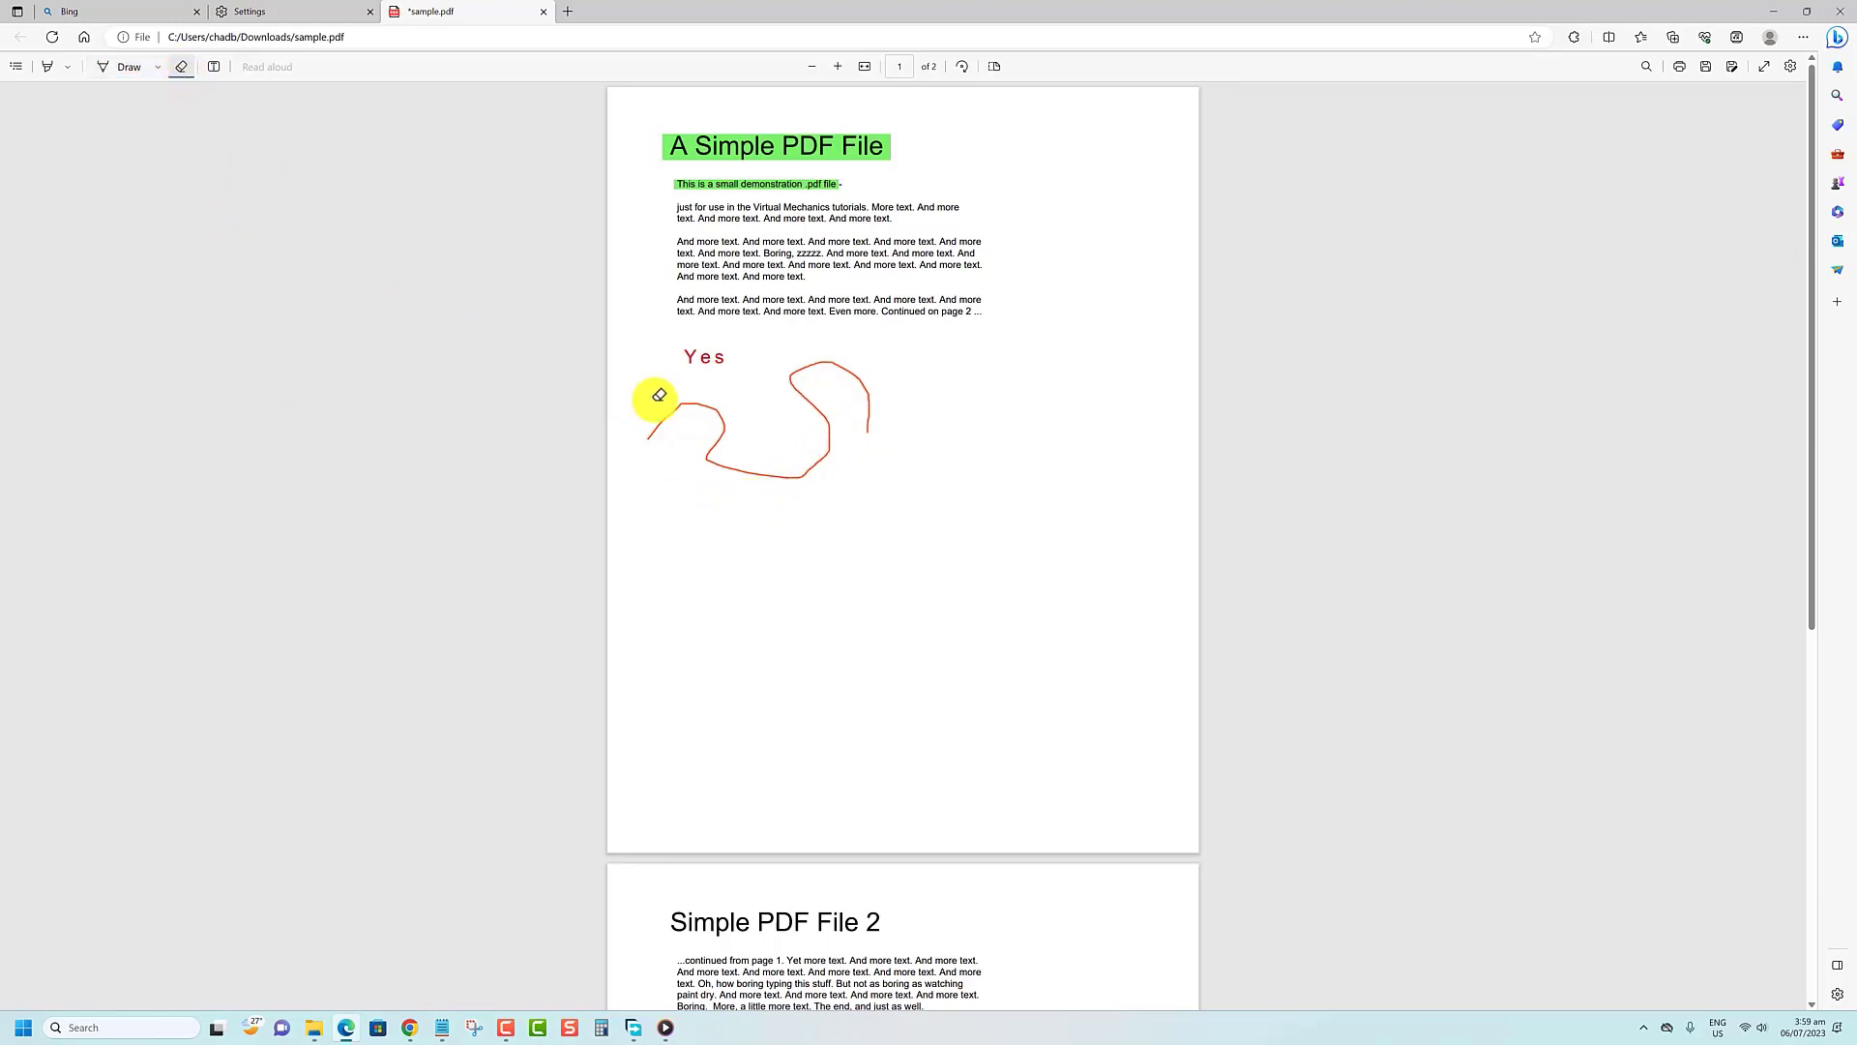
drag(657, 395, 681, 405)
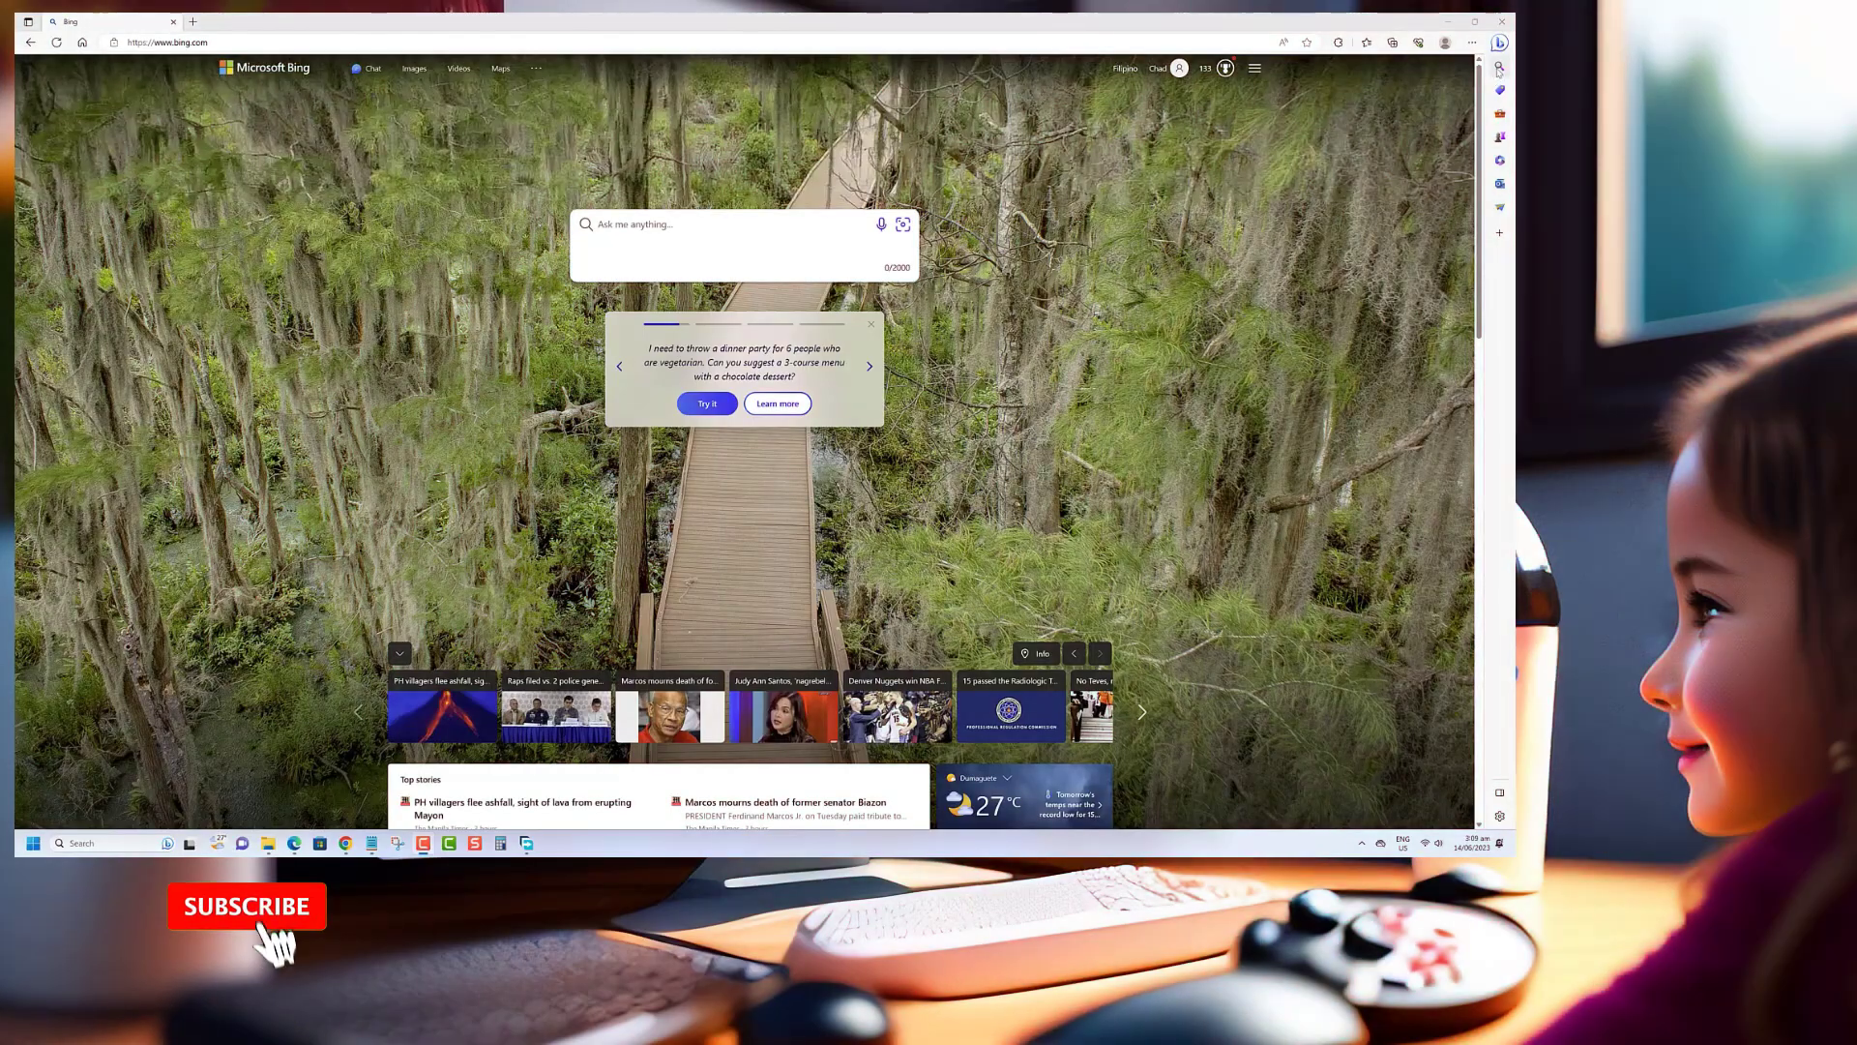
click(1497, 68)
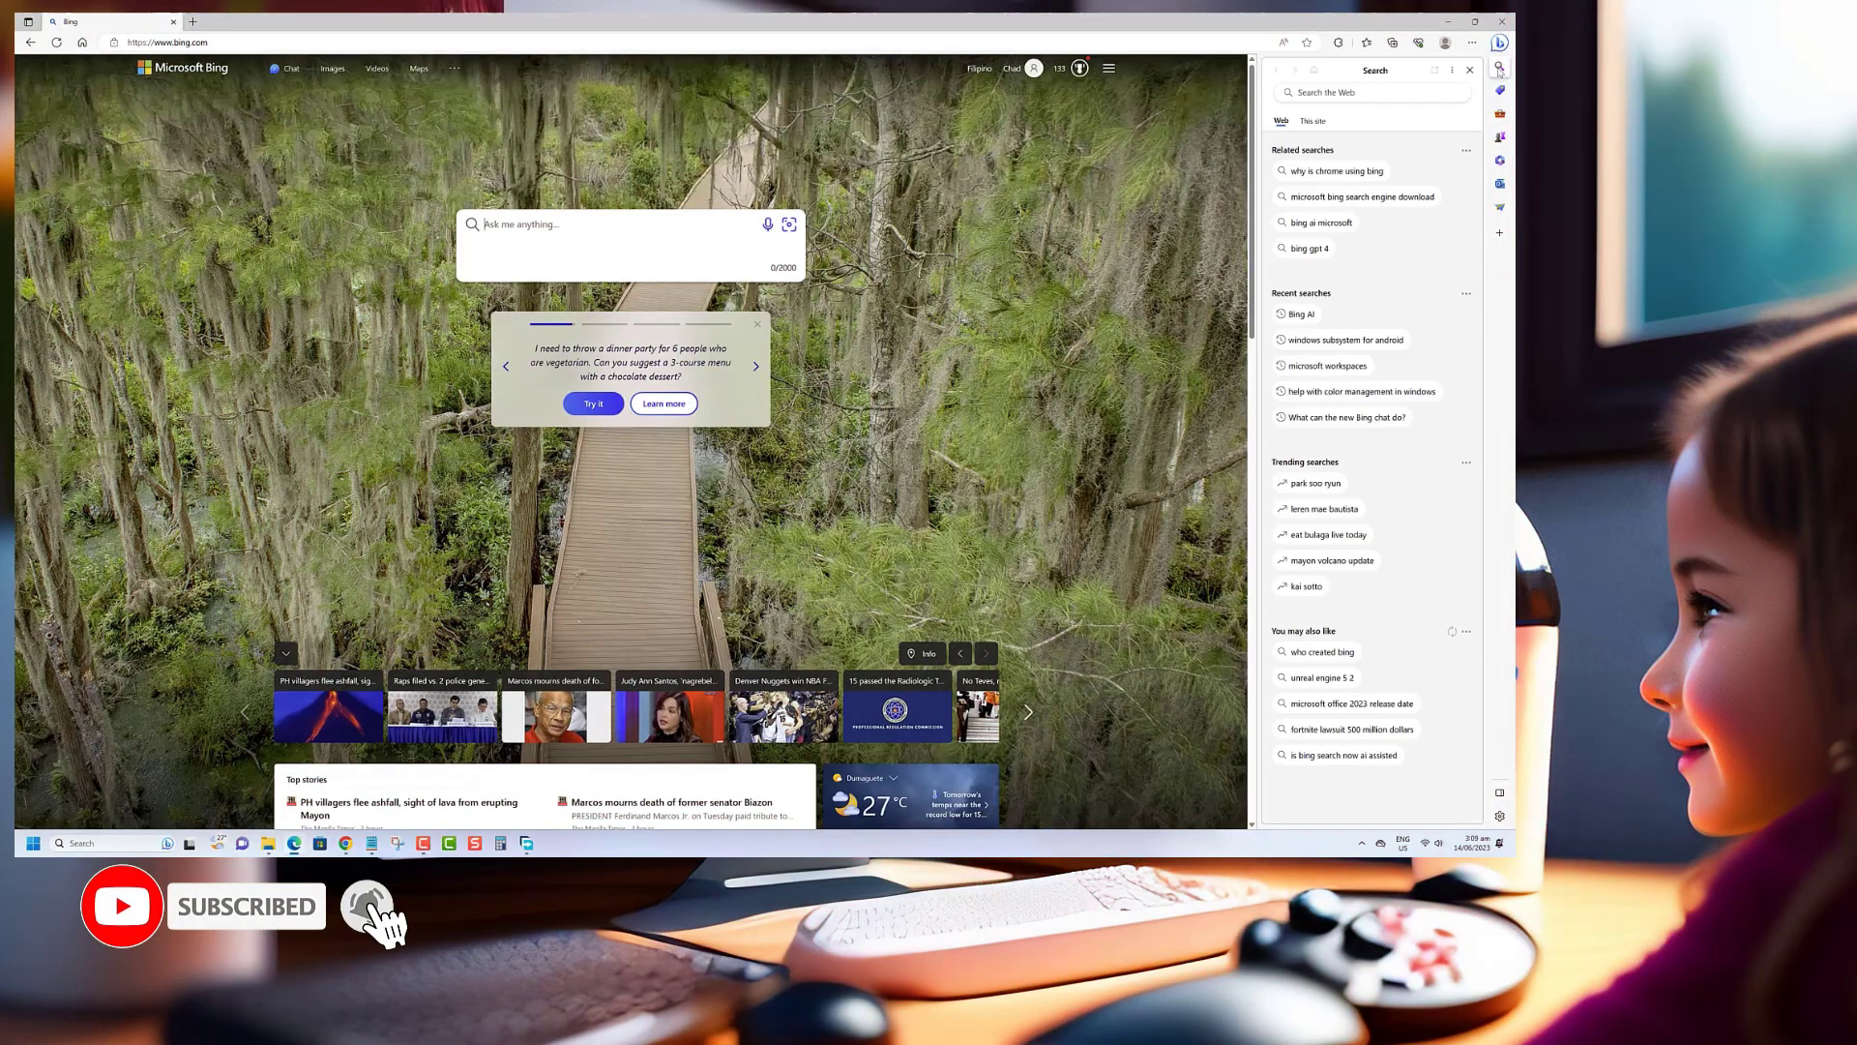
click(755, 365)
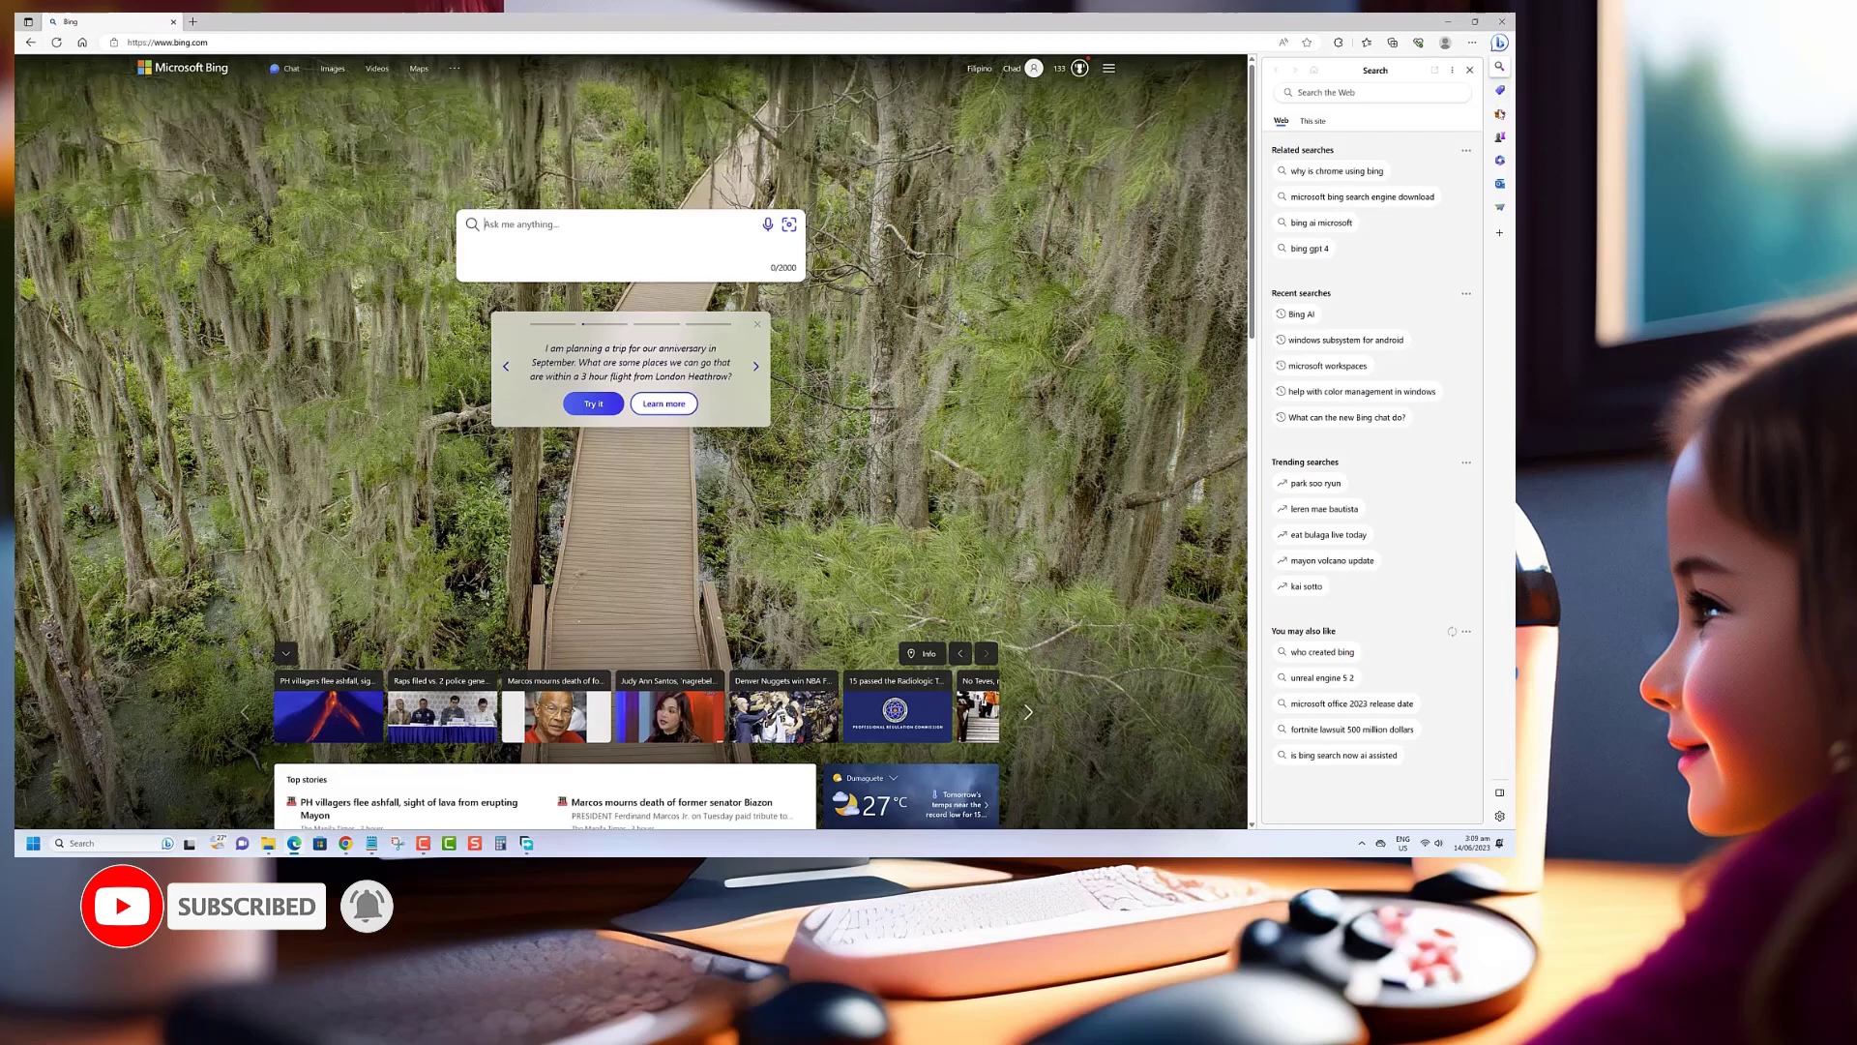